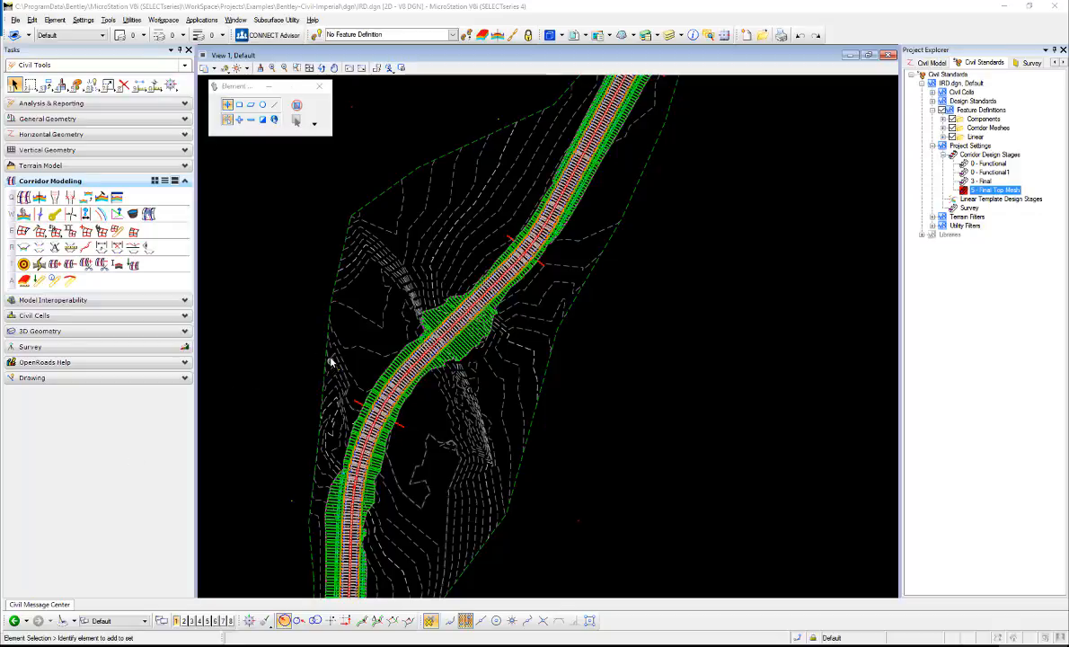
mouse_move(343, 305)
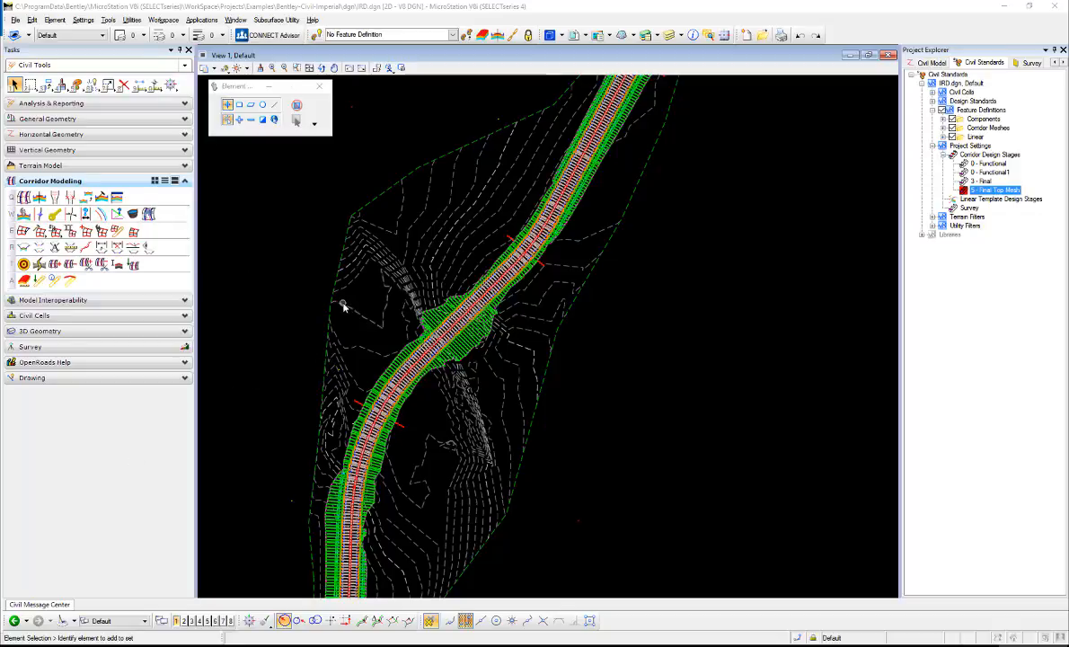
mouse_move(360, 301)
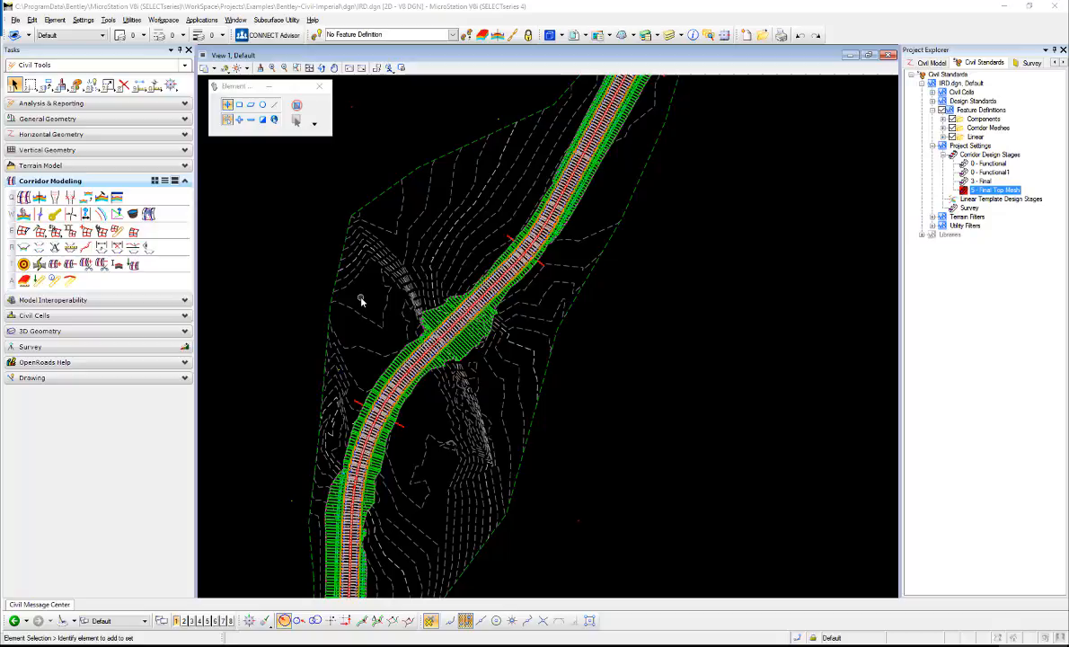
mouse_move(377, 299)
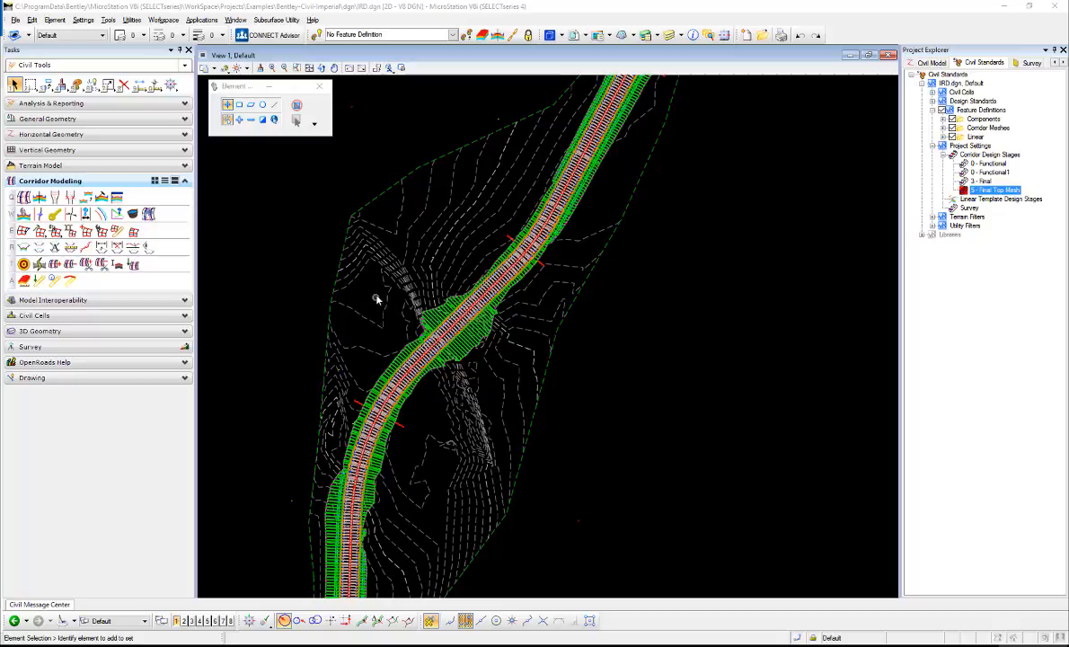
mouse_move(383, 193)
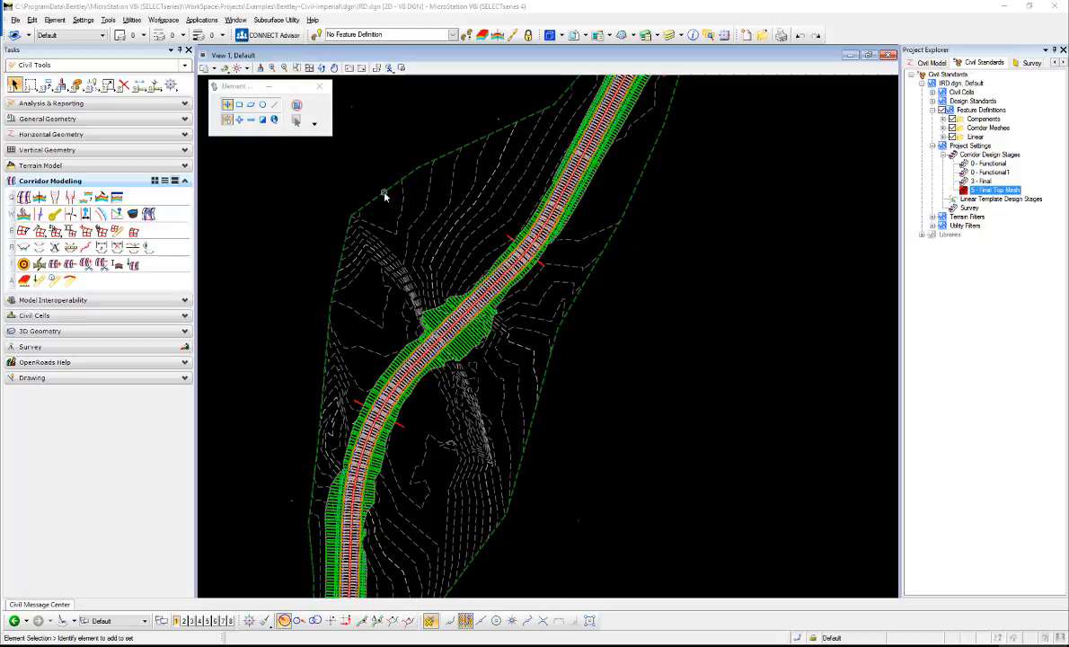
mouse_move(402, 201)
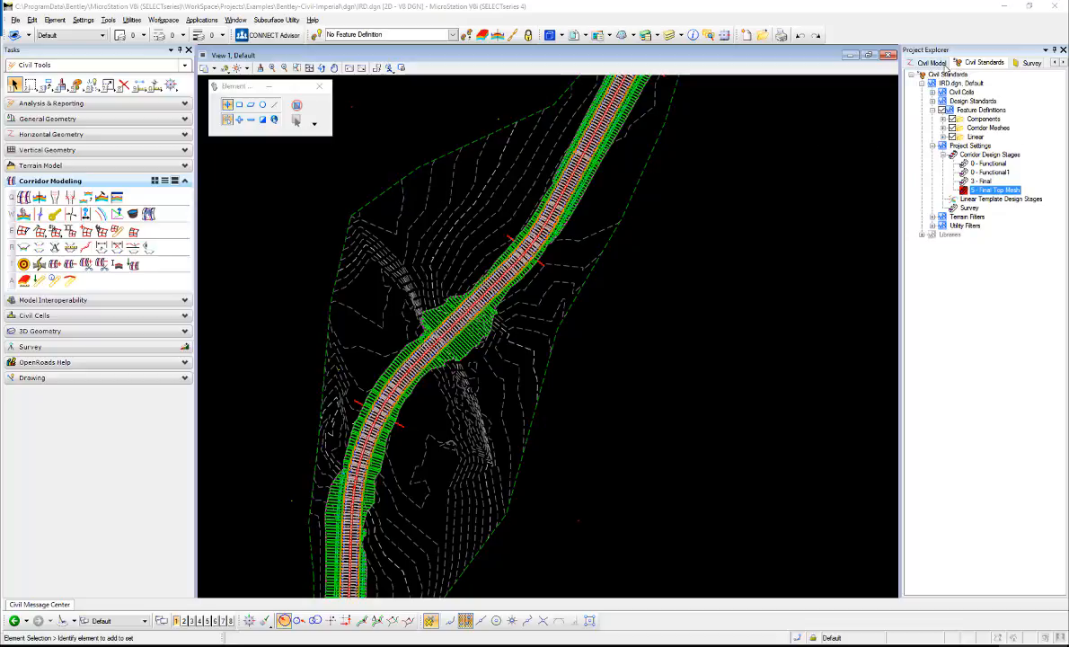
- Expand IRD.dgn in the Civil Model tab after briefly revisiting the civil standards
left_click(931, 62)
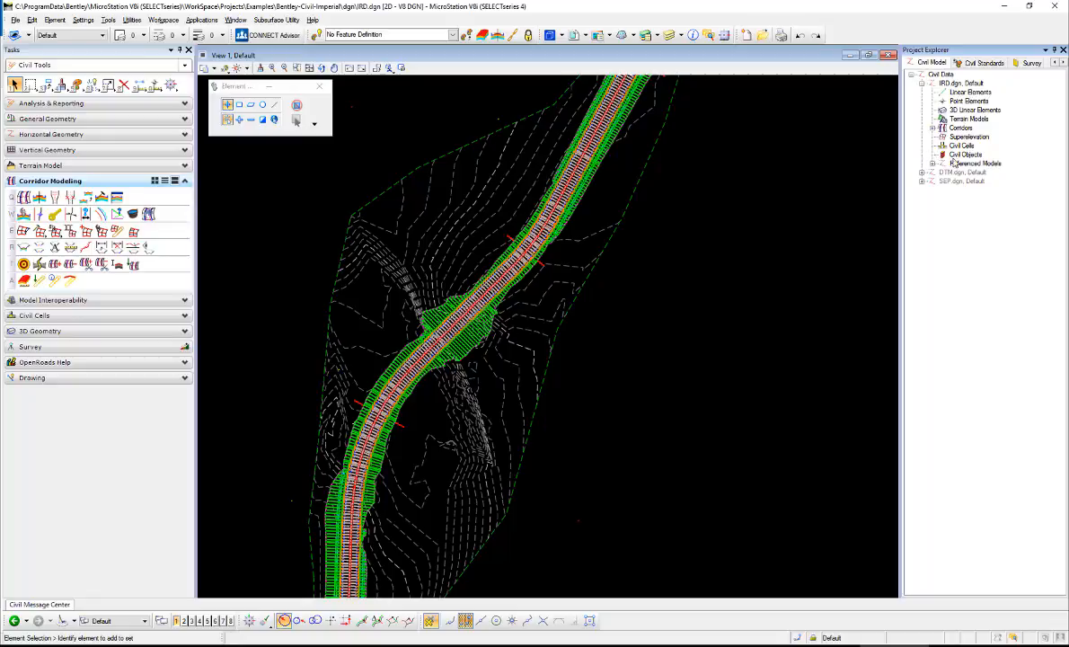
left_click(966, 154)
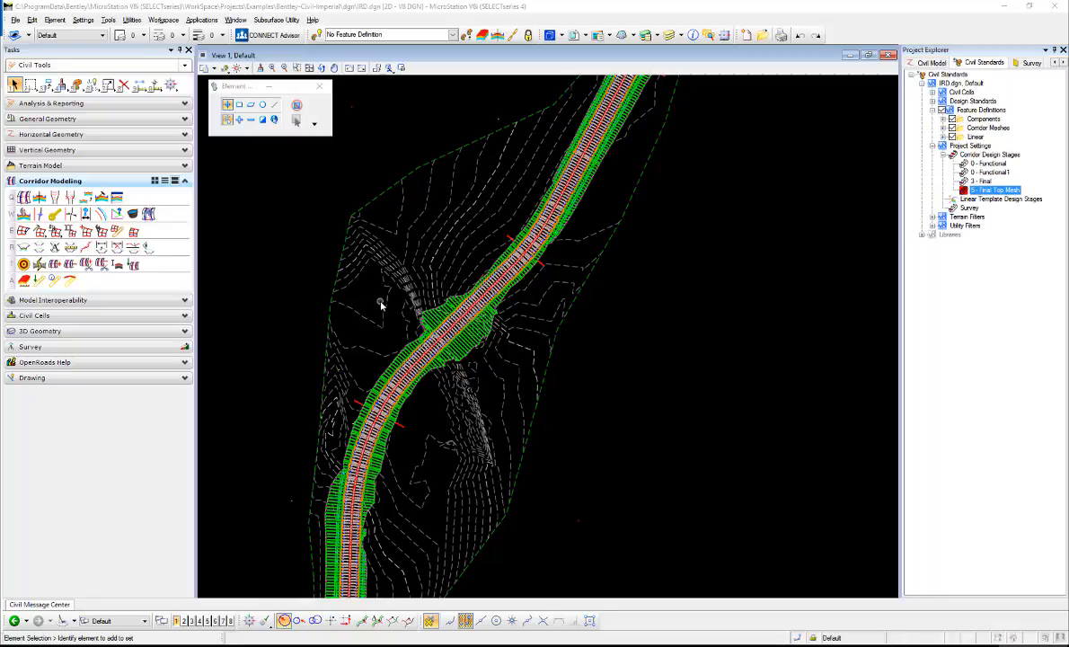
mouse_move(384, 194)
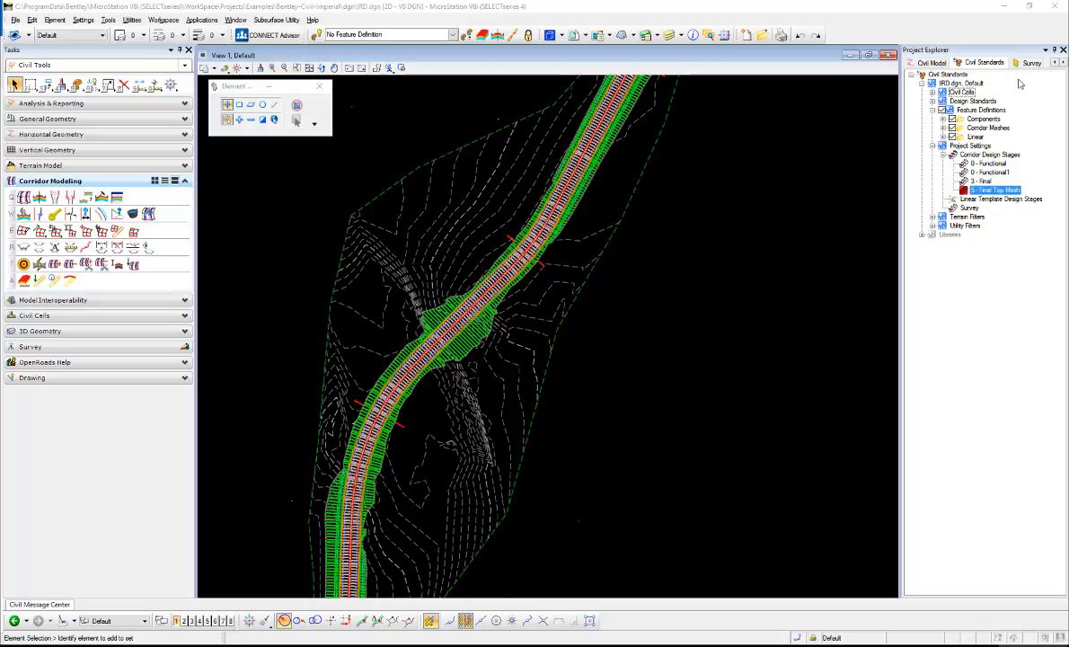
left_click(933, 63)
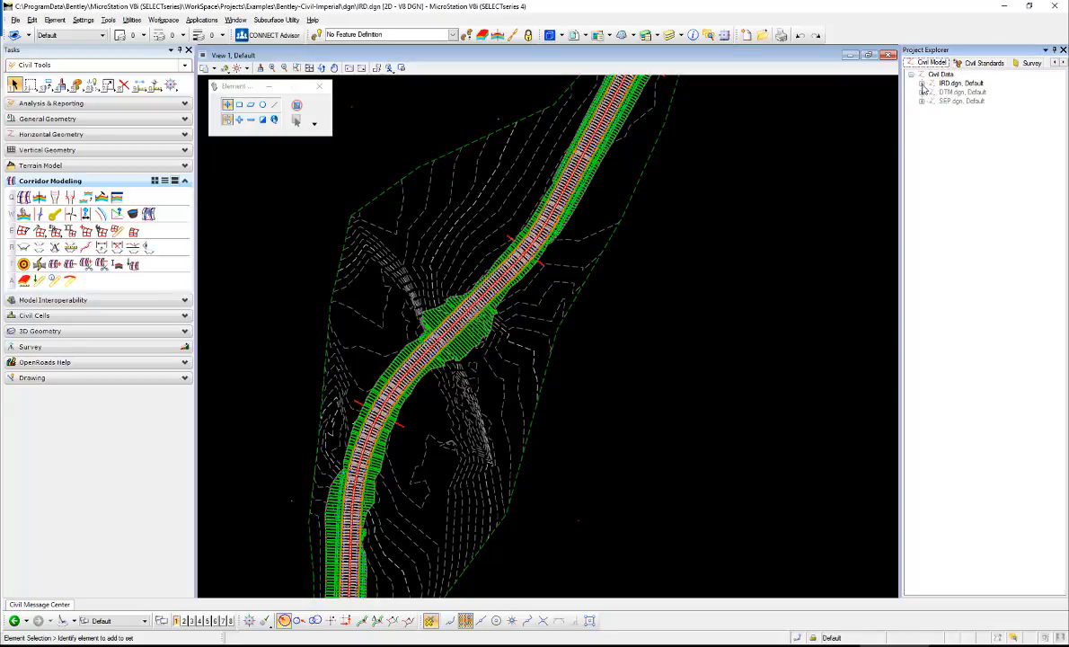
left_click(921, 82)
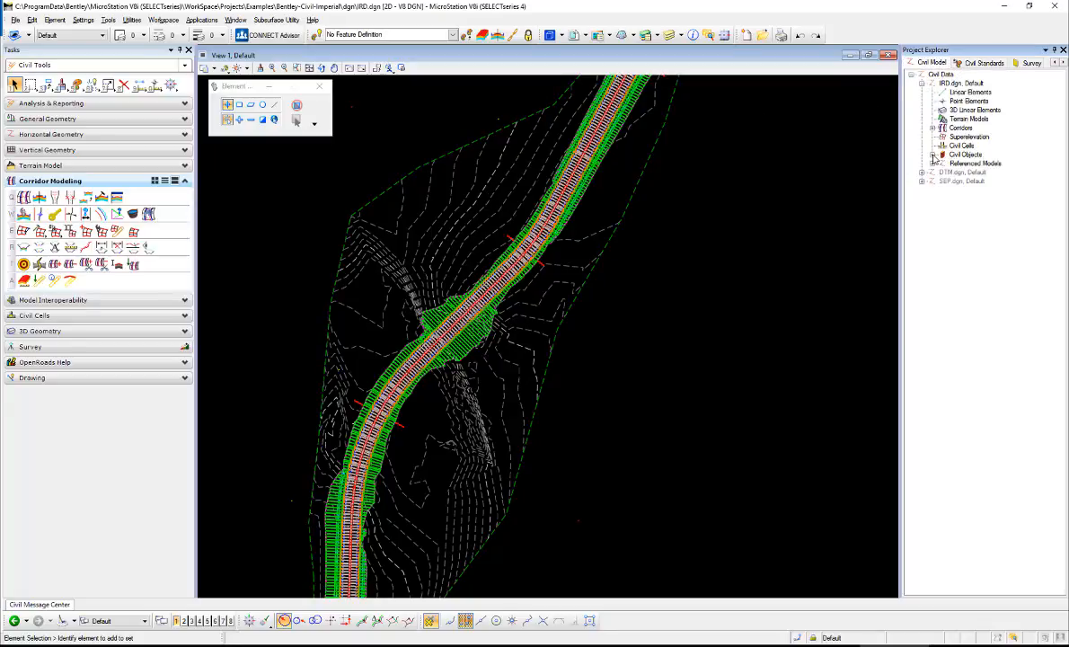
left_click(966, 154)
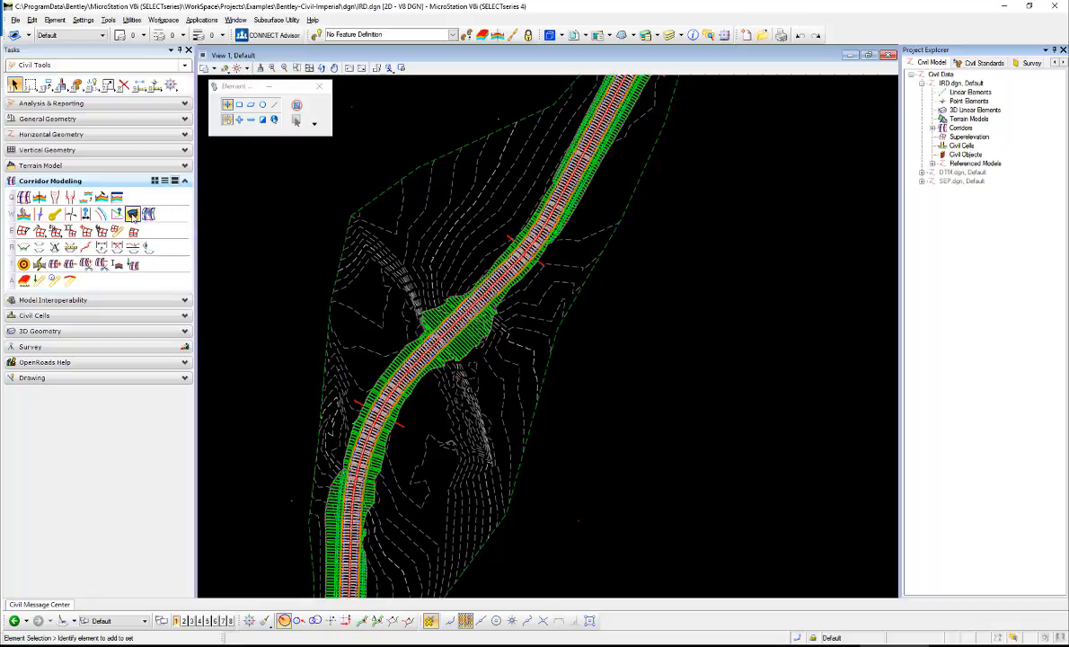
left_click(132, 213)
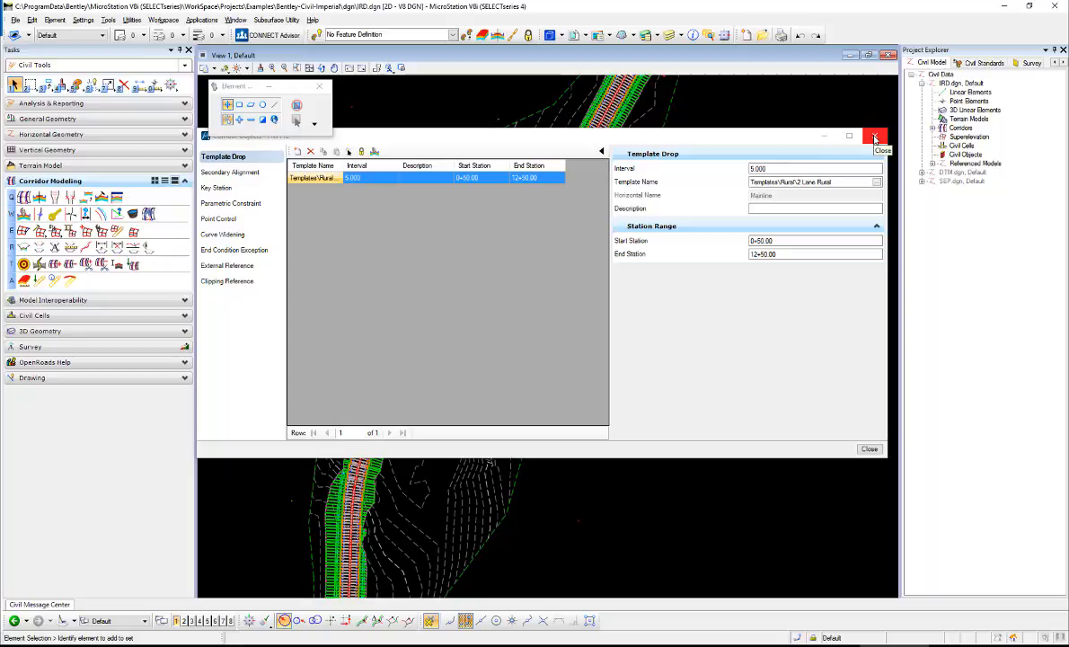
left_click(874, 136)
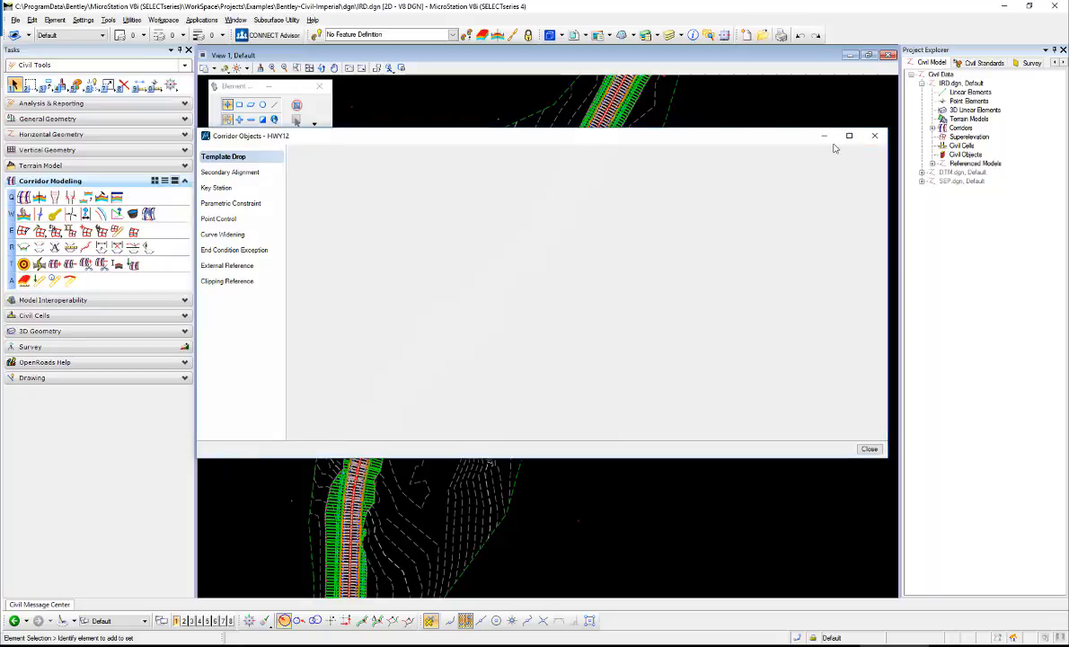
left_click(869, 448)
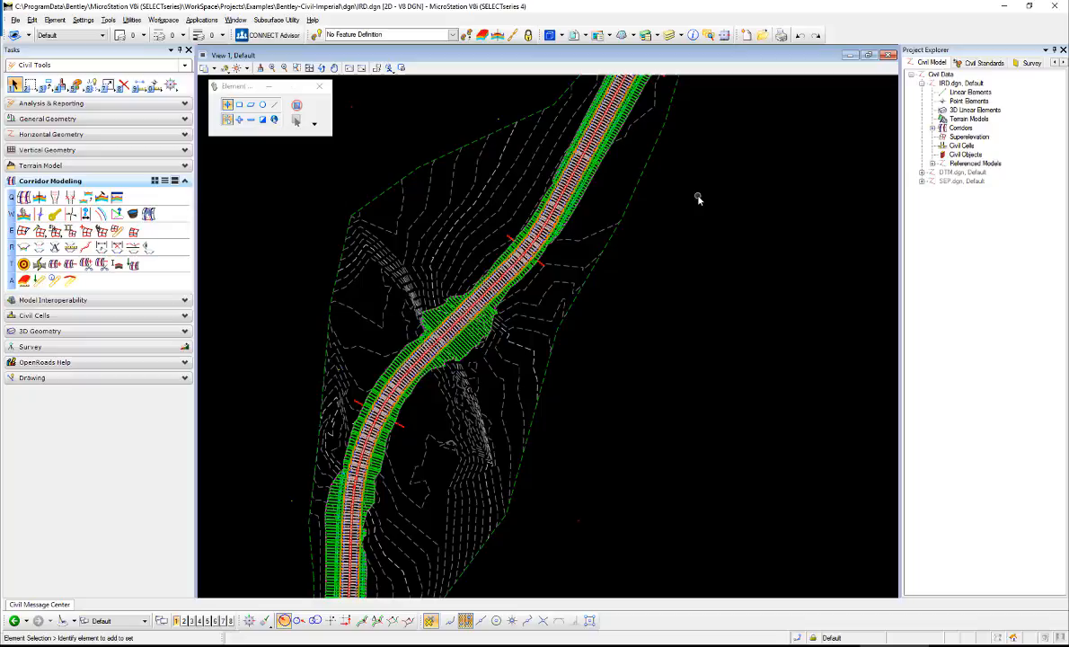
mouse_move(878, 168)
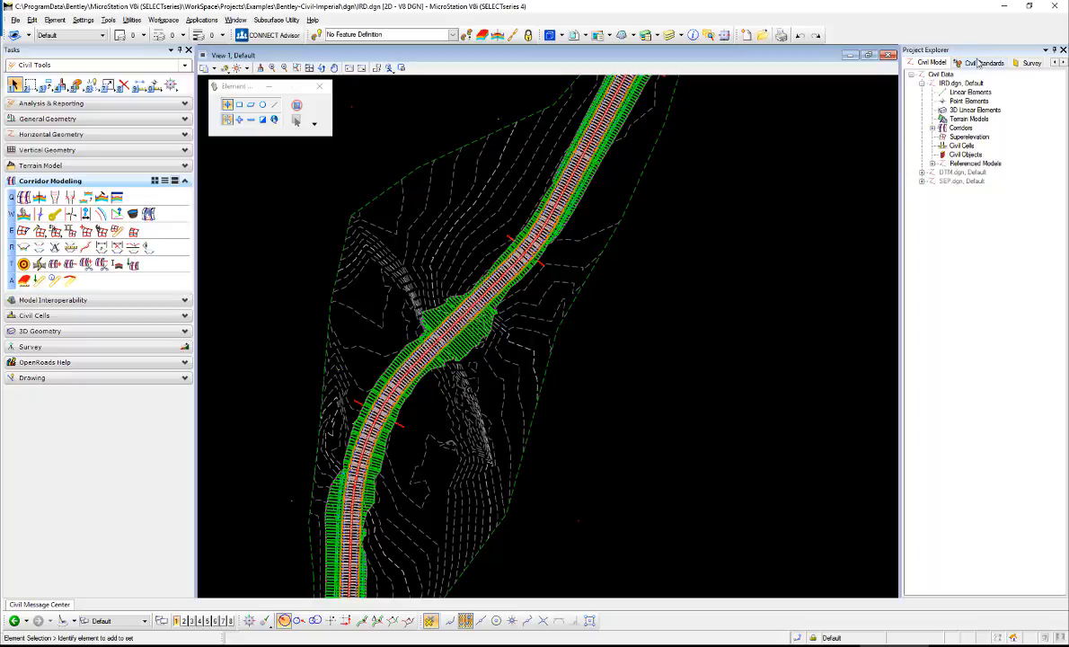
- Open the Final Top Mesh design stage properties from the civil standards tree
left_click(984, 62)
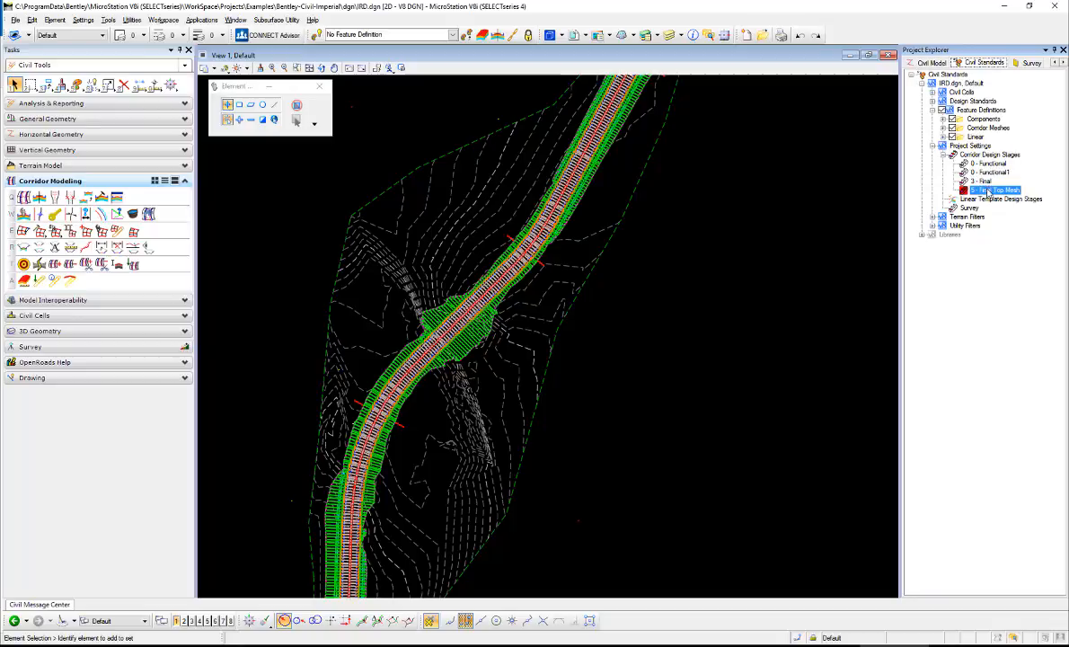
right_click(988, 189)
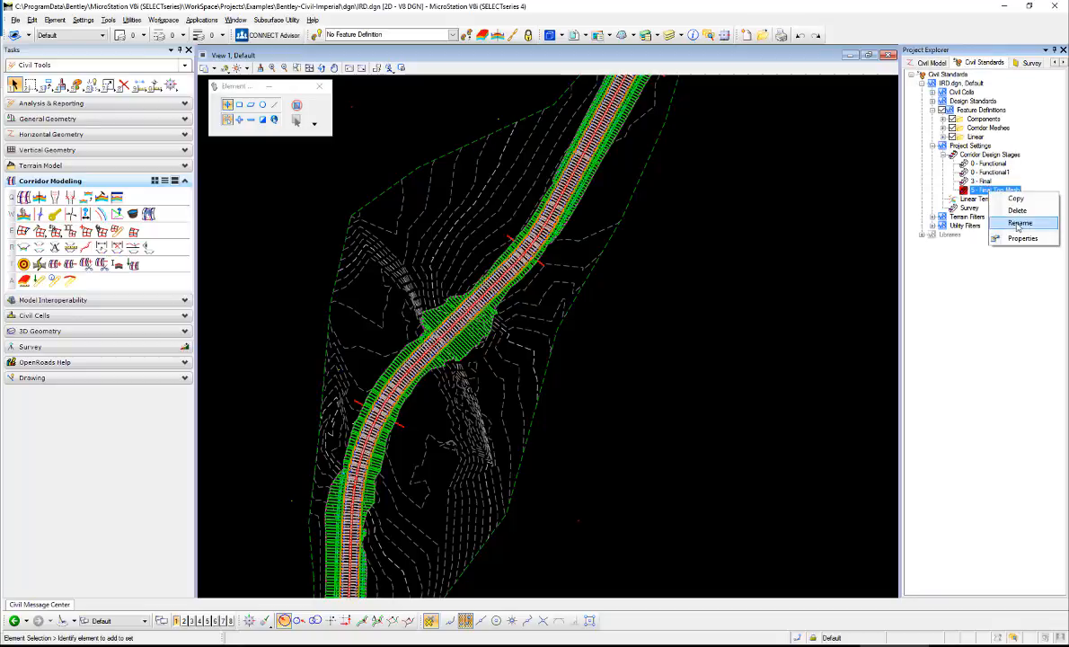
left_click(1022, 238)
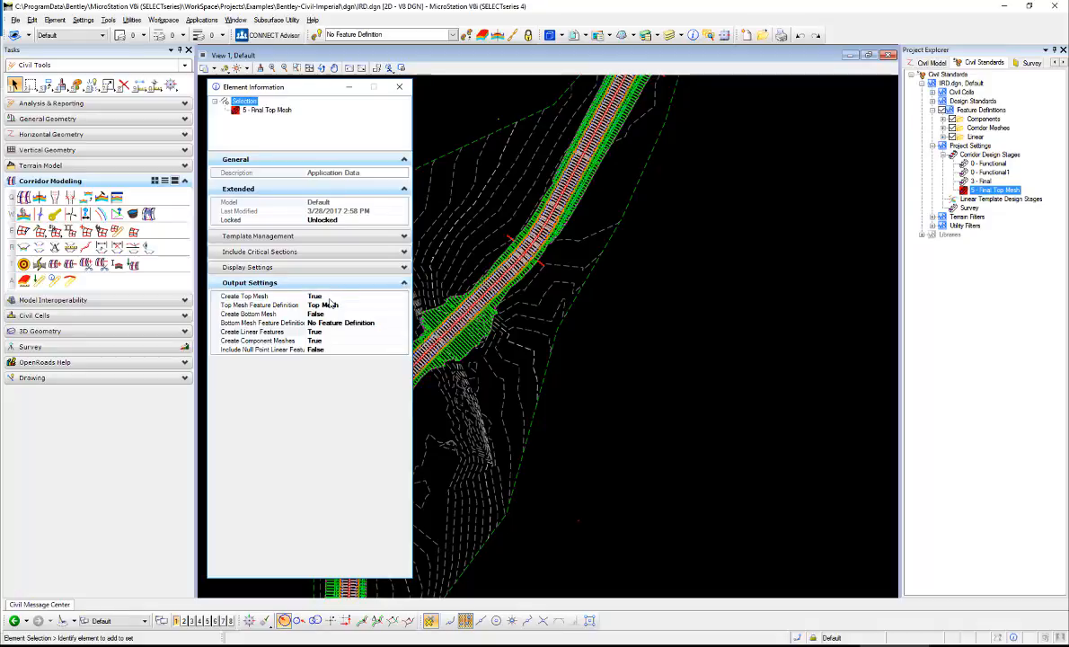
mouse_move(331, 305)
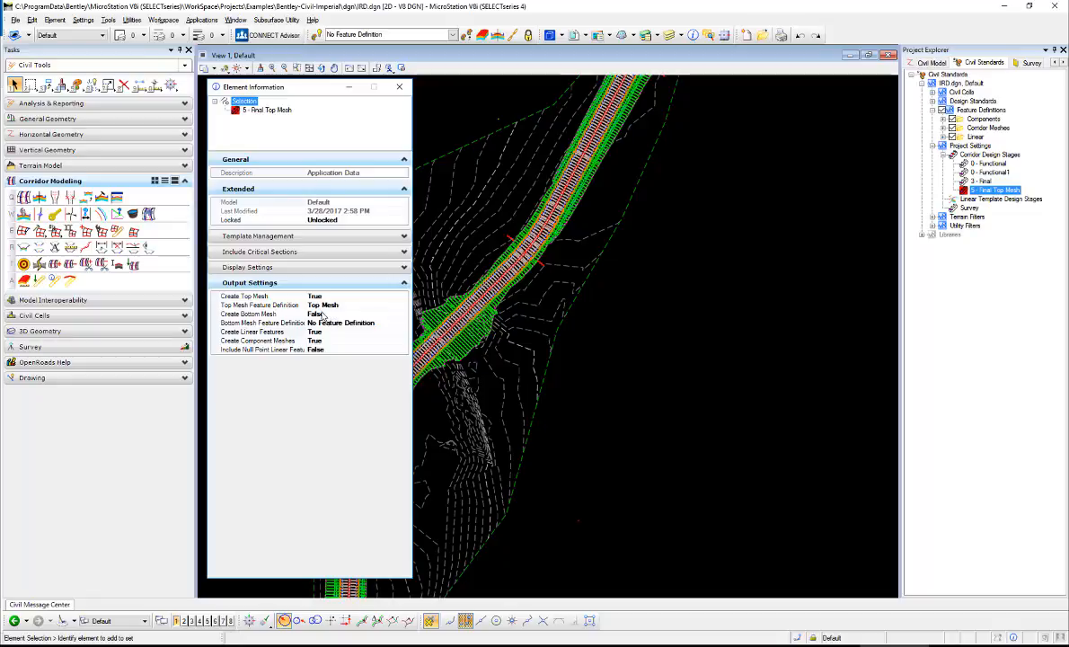
mouse_move(333, 329)
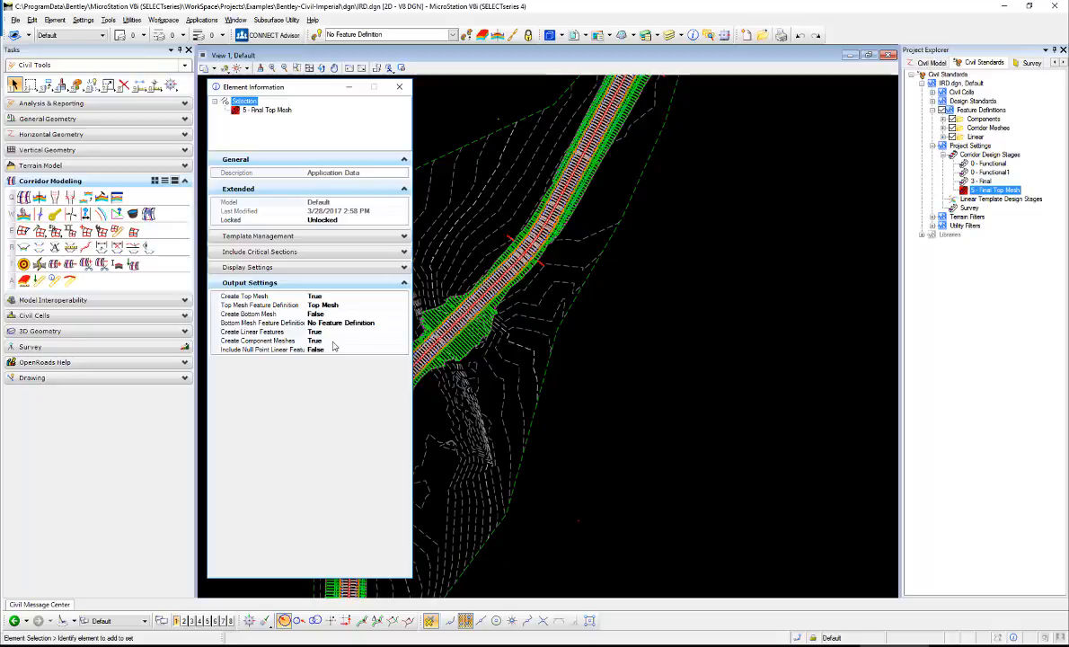
mouse_move(333, 347)
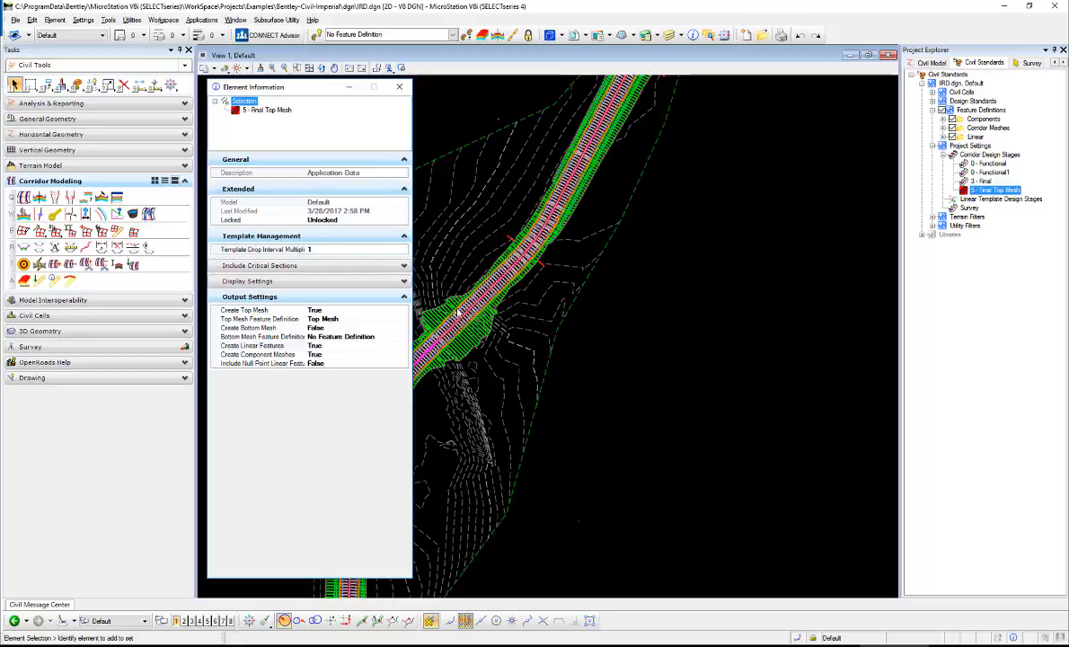
mouse_move(512, 251)
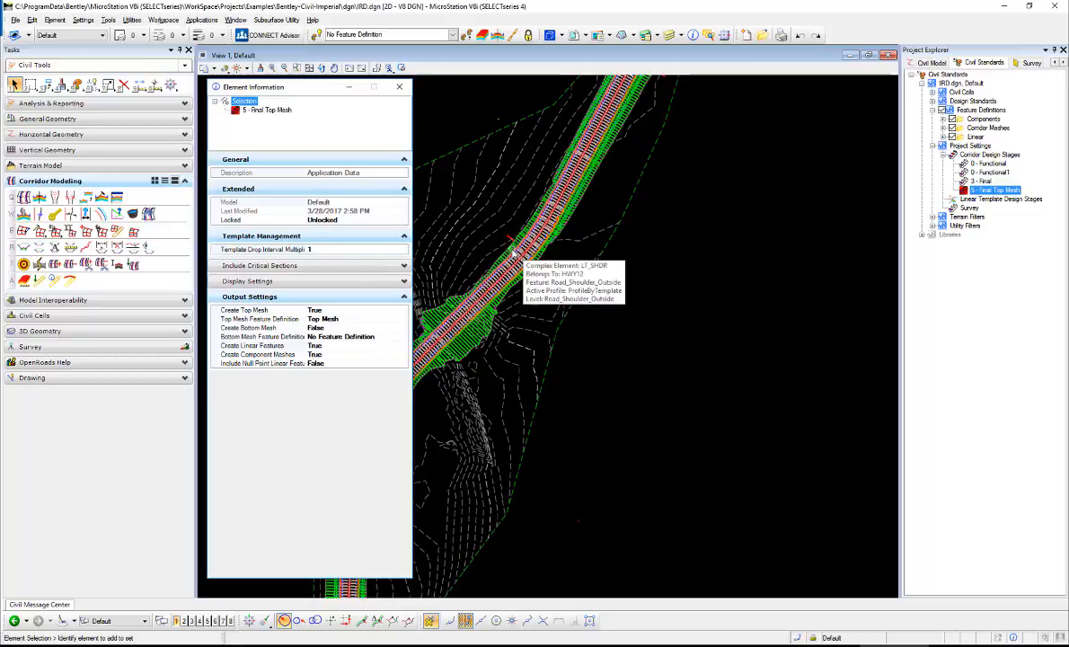
mouse_move(333, 238)
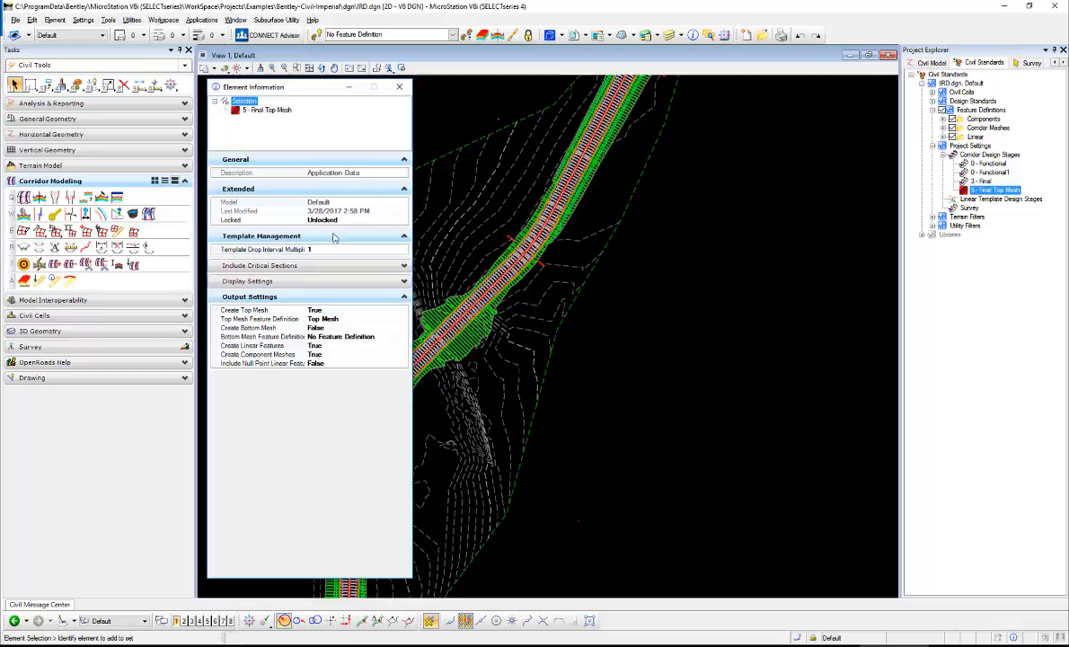
mouse_move(400, 87)
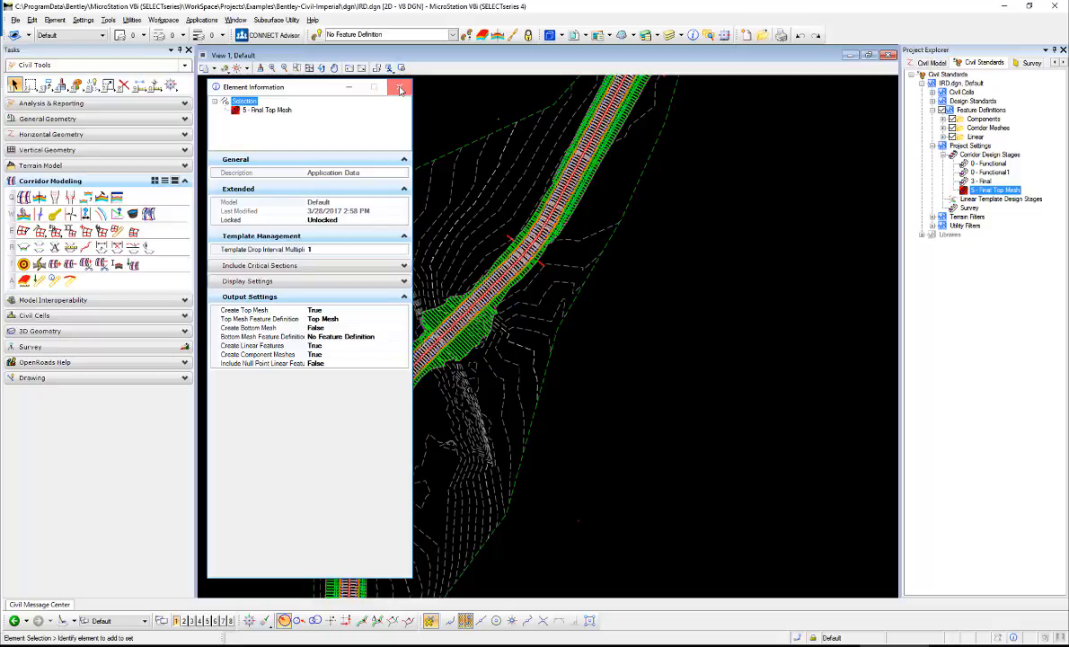
- Create an i-model including terrain models and save it as IRD.icm.dgn
left_click(400, 87)
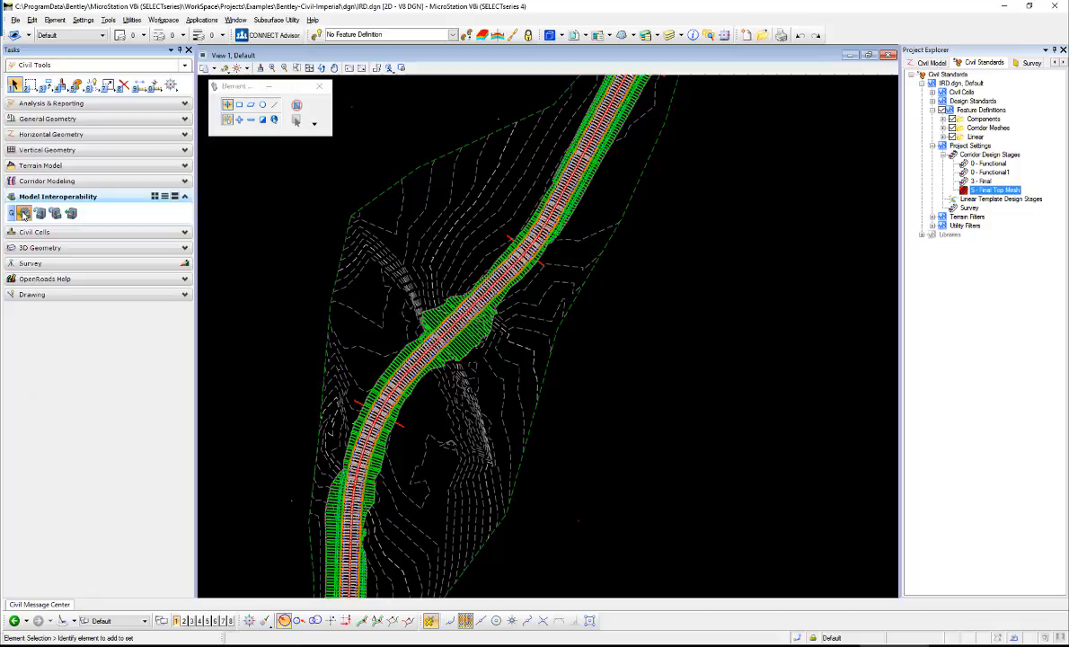
left_click(23, 212)
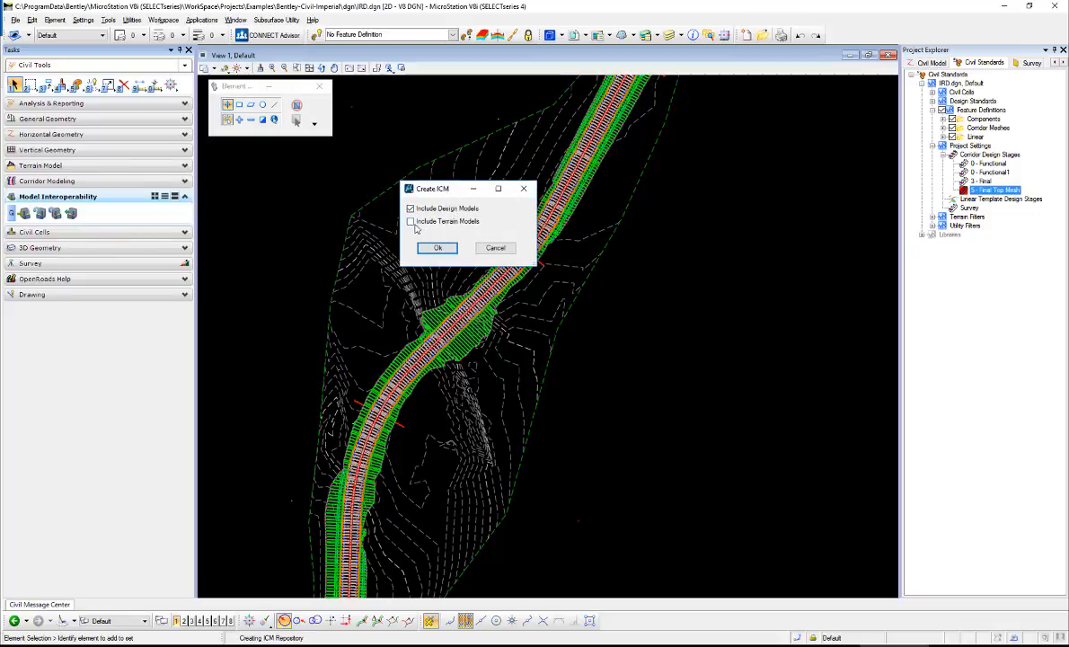
left_click(411, 221)
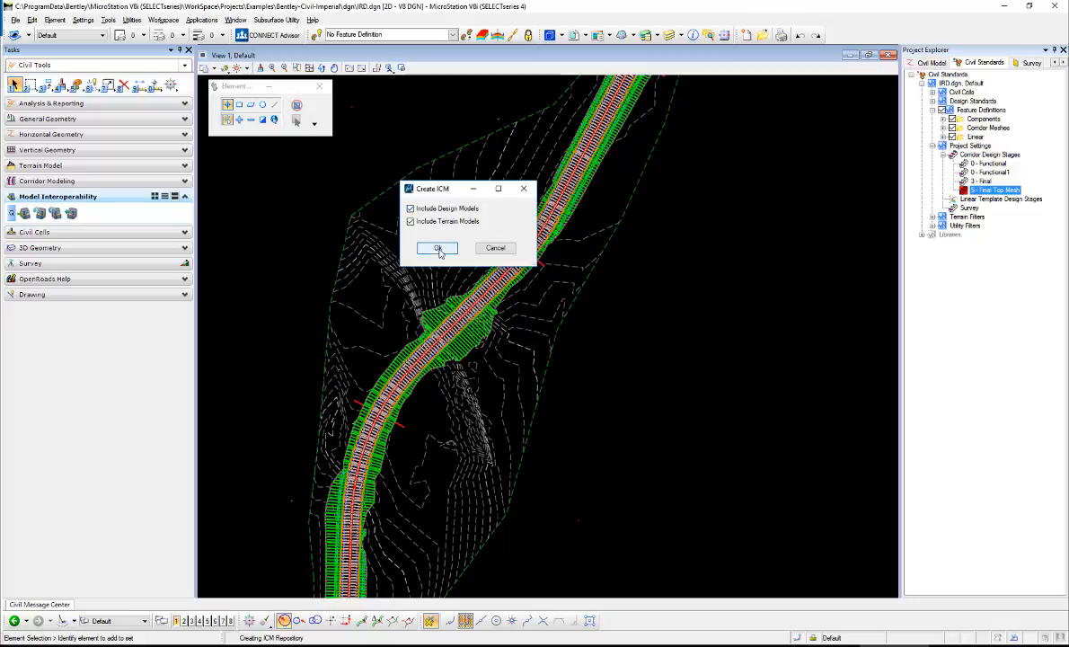
left_click(438, 248)
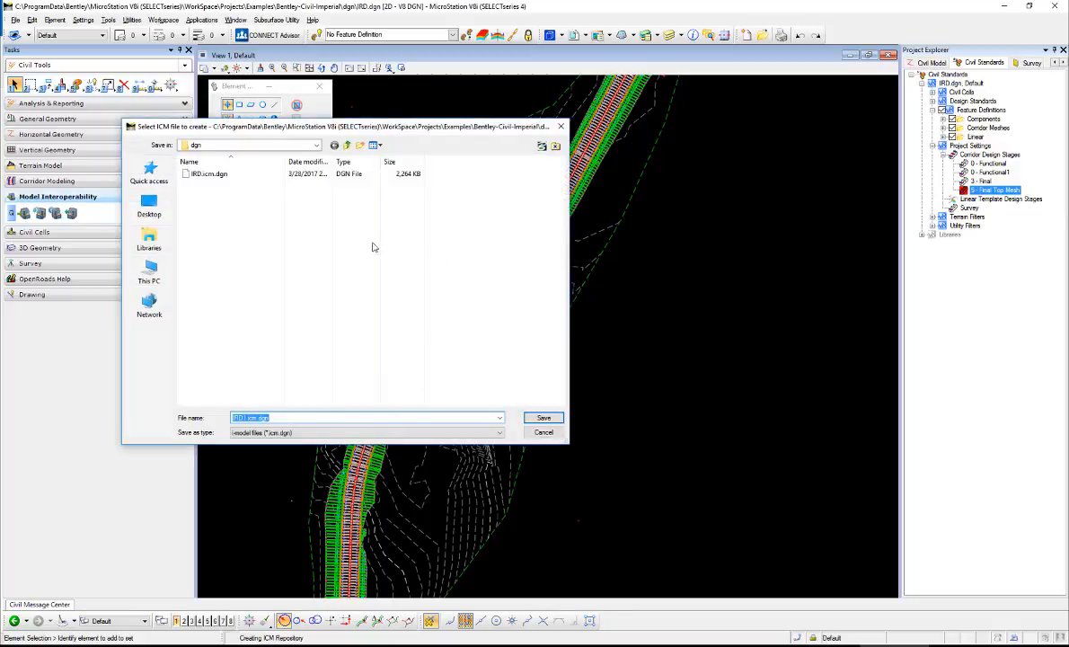
left_click(208, 173)
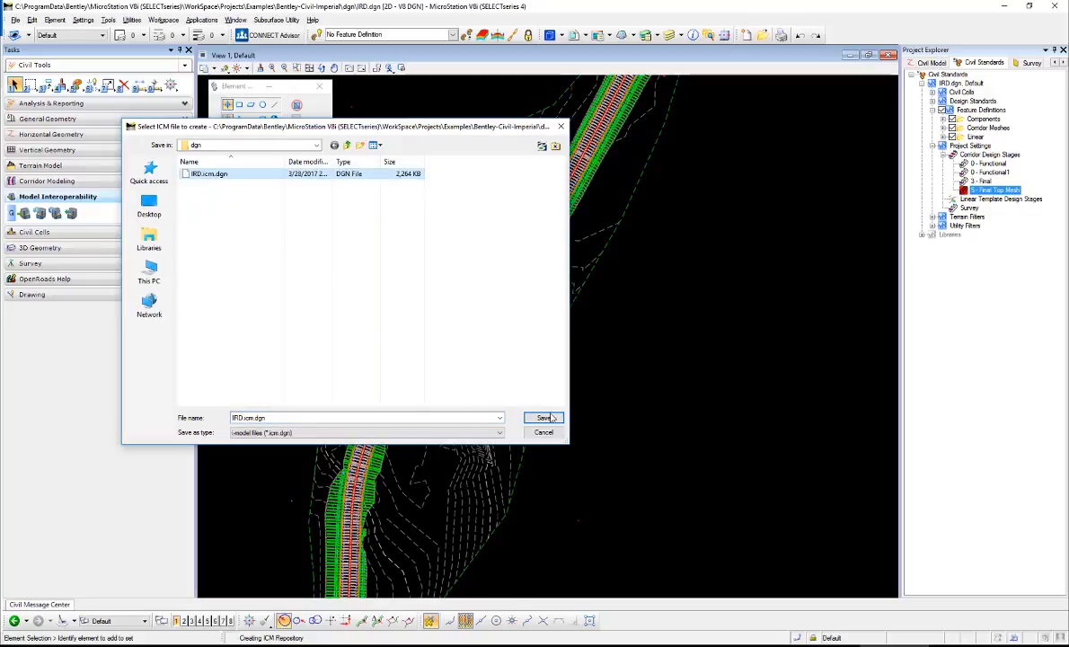
left_click(542, 417)
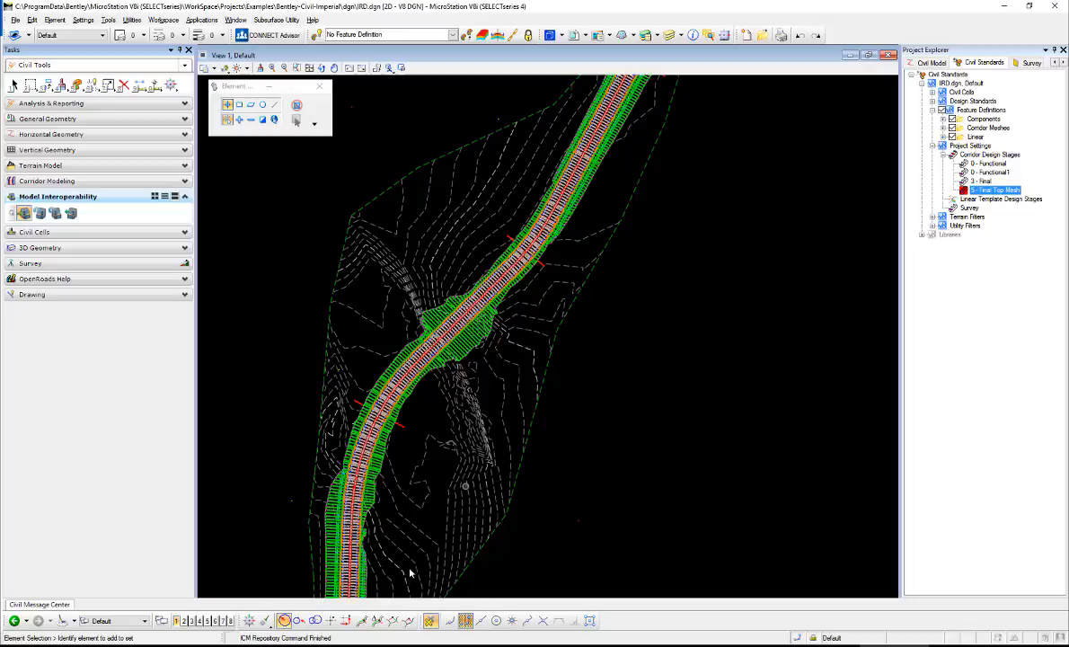
mouse_move(566, 489)
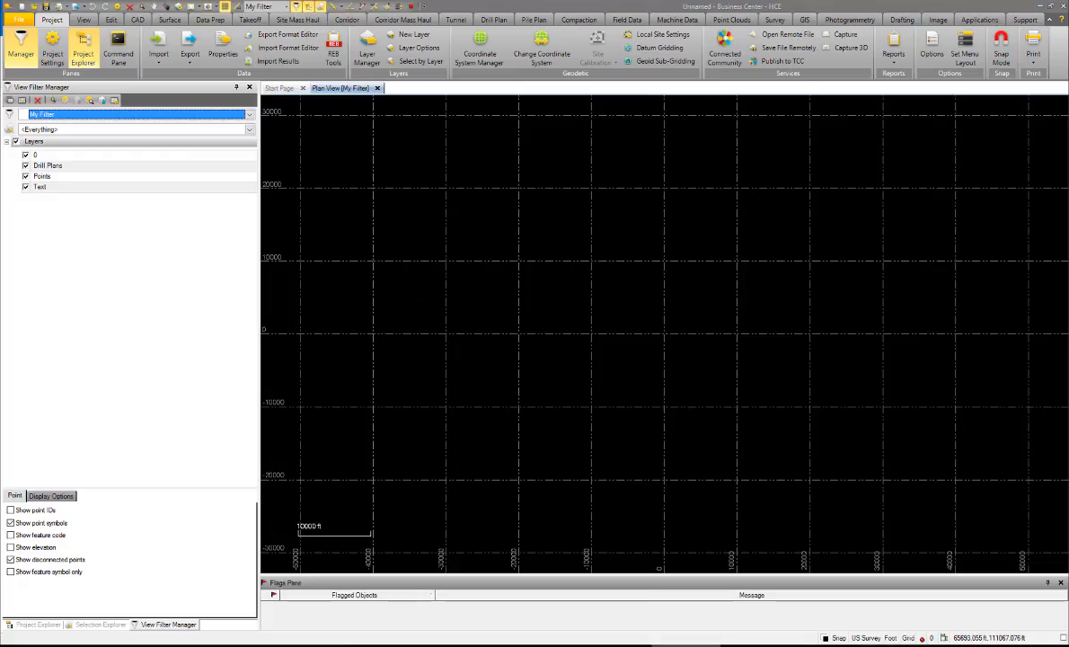
- Import IRD.icm.dgn with all data, alignments as Linework, and top surface from Surface Mesh
left_click(512, 349)
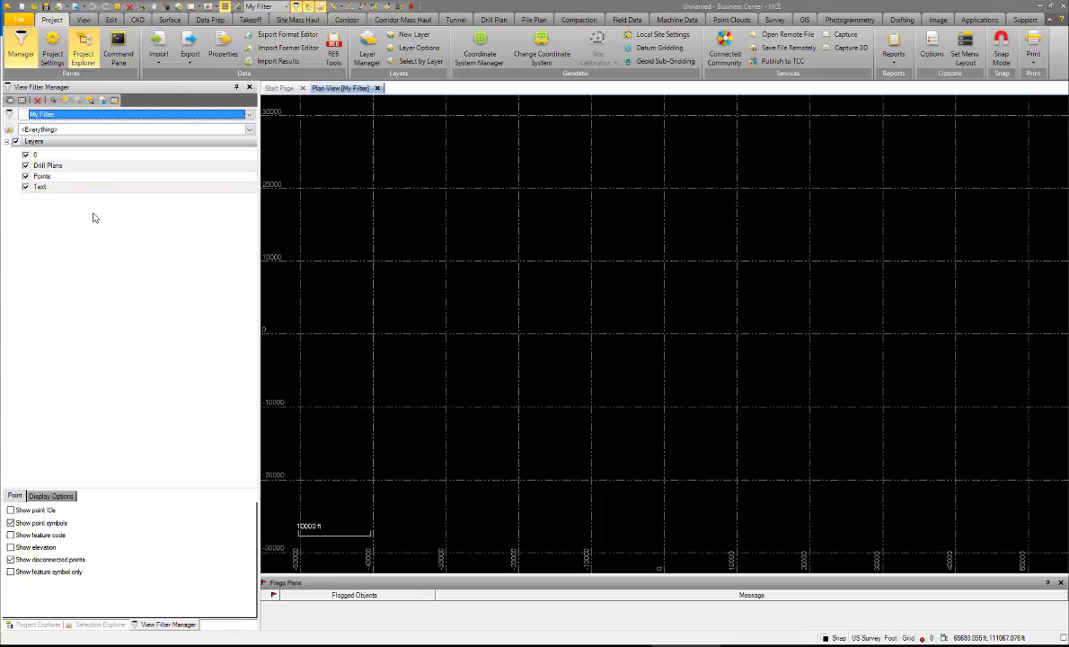
left_click(158, 44)
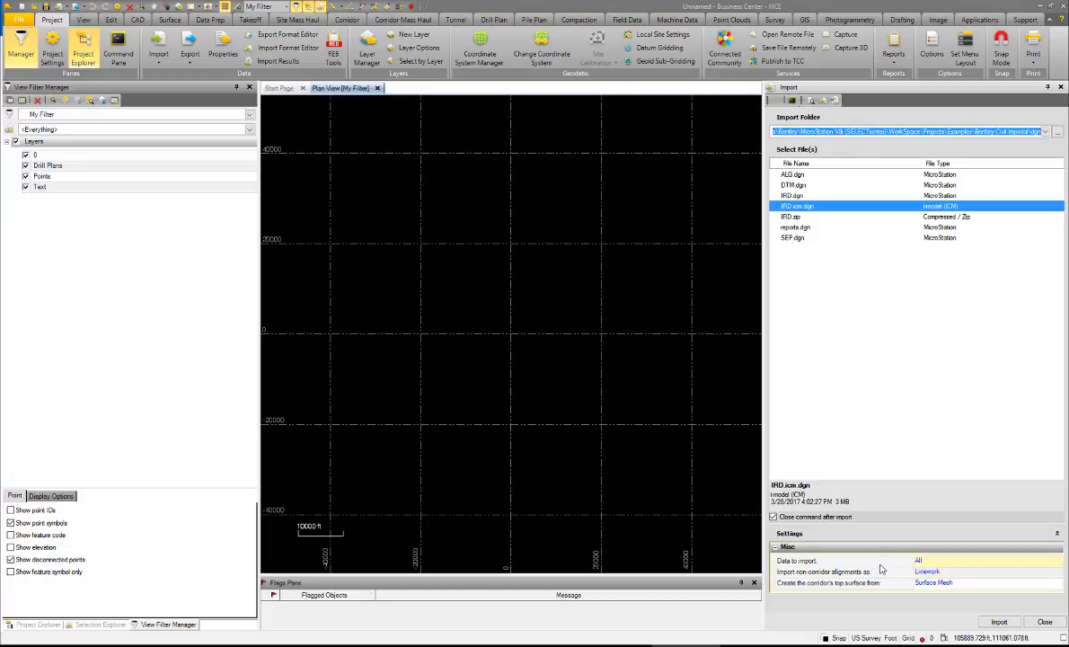
left_click(1058, 561)
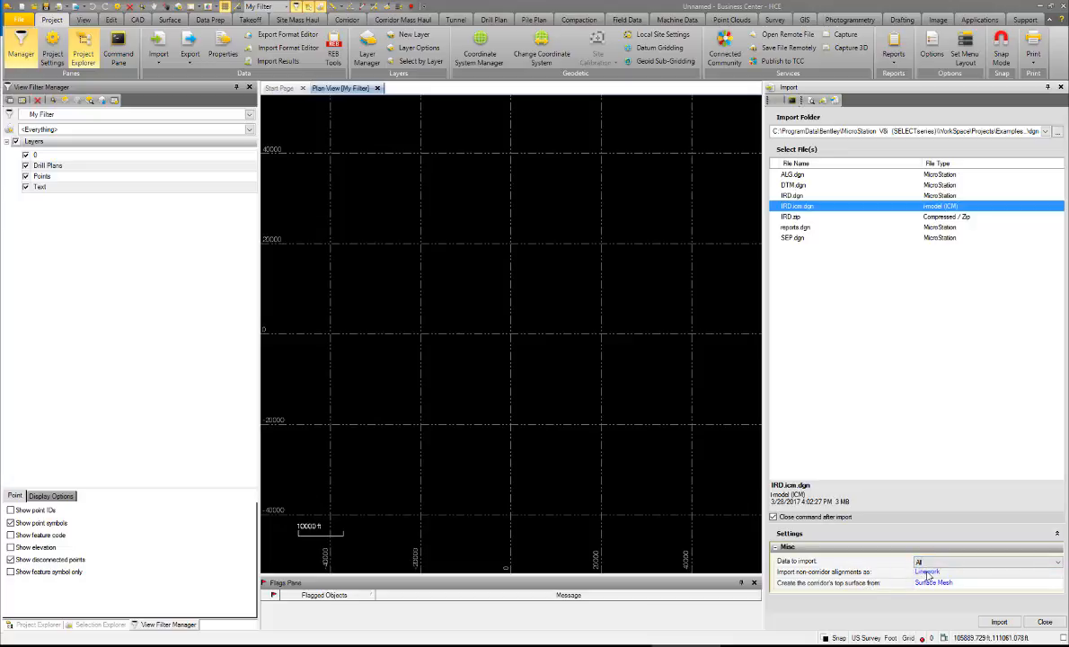
left_click(1057, 572)
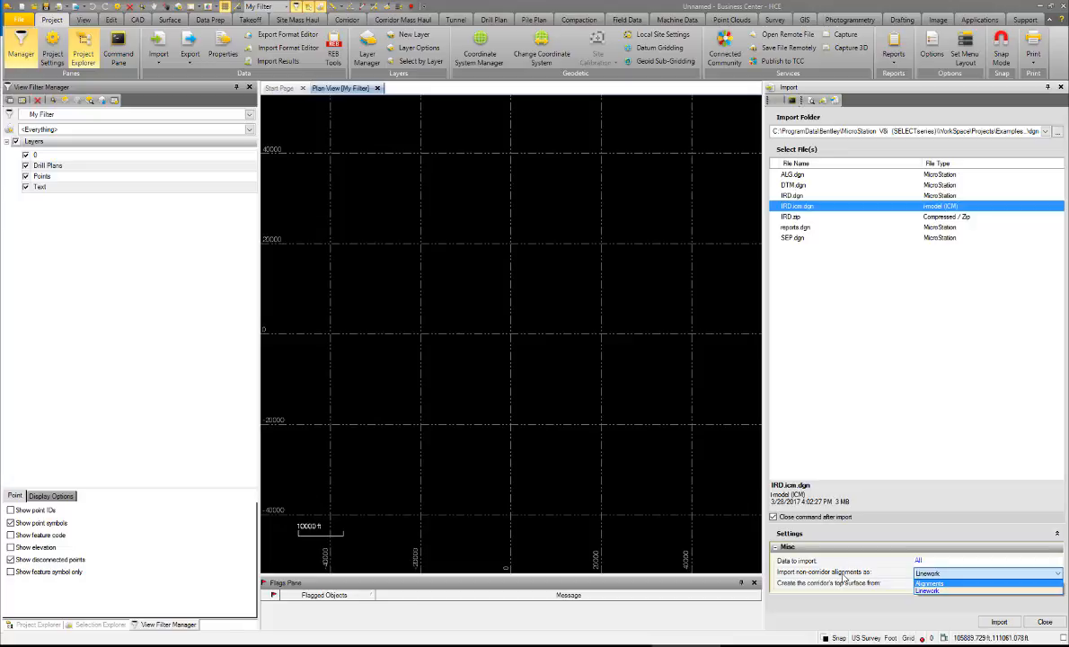
mouse_move(906, 574)
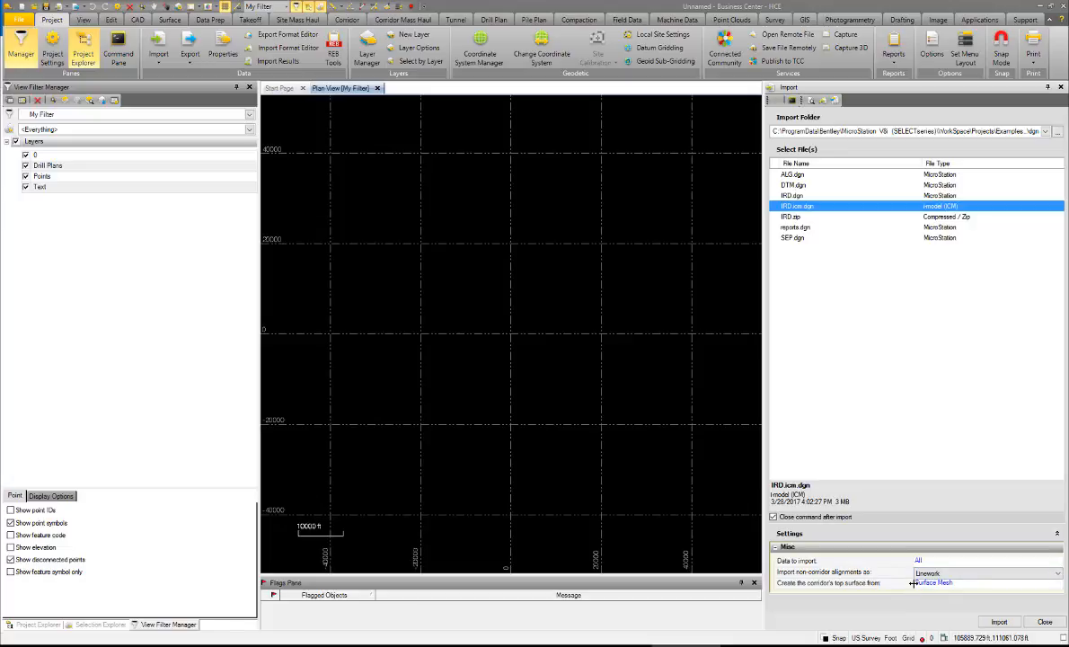
mouse_move(828, 590)
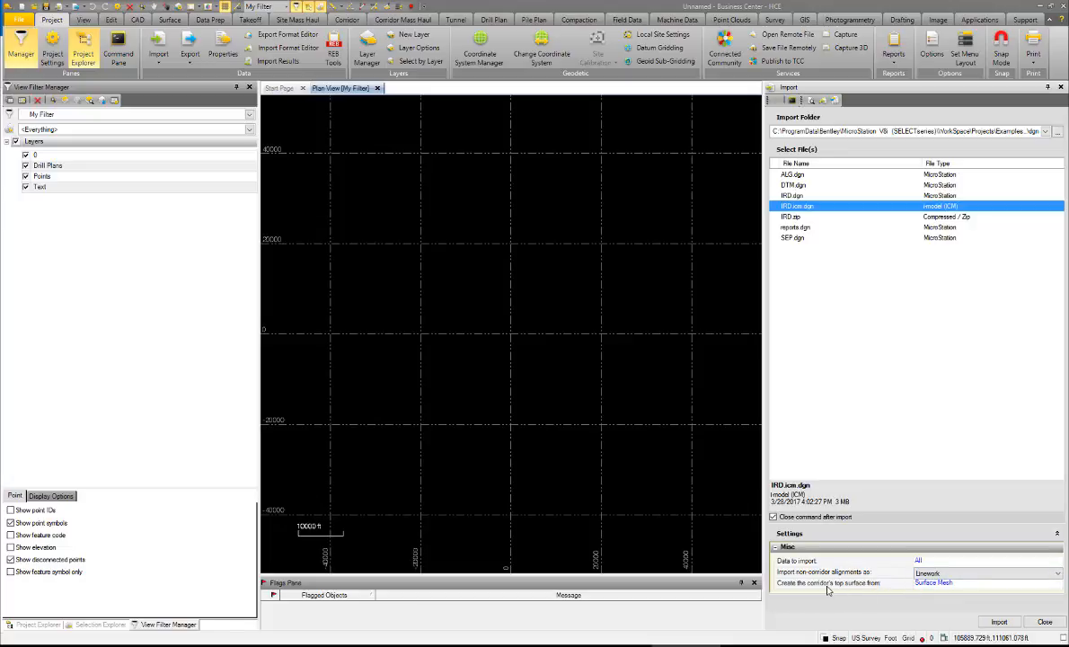
mouse_move(932, 589)
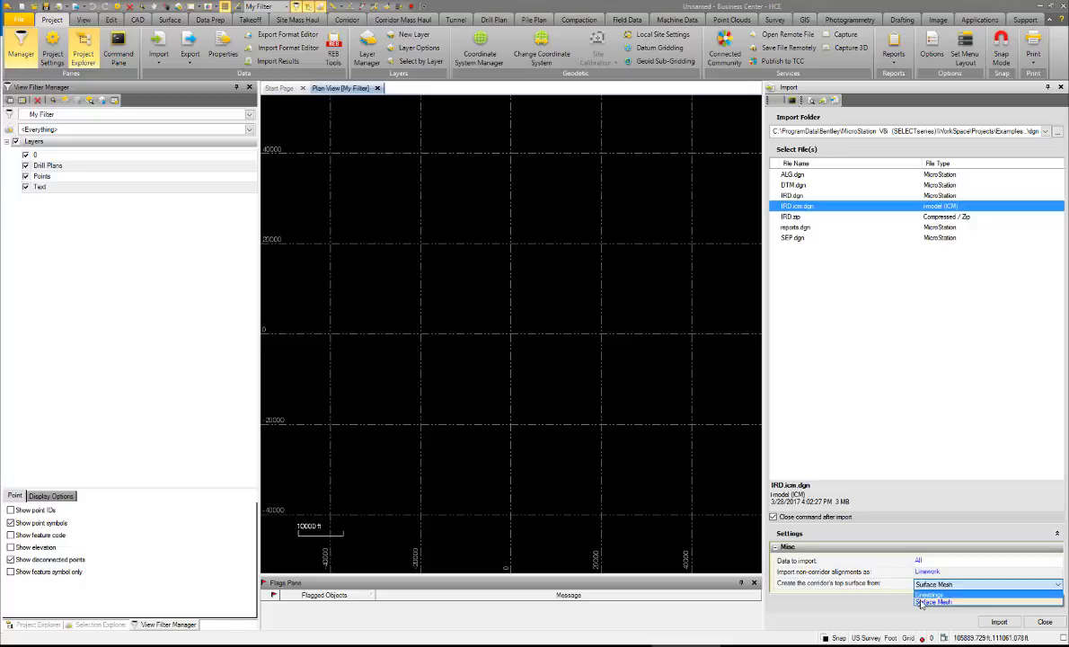
left_click(933, 600)
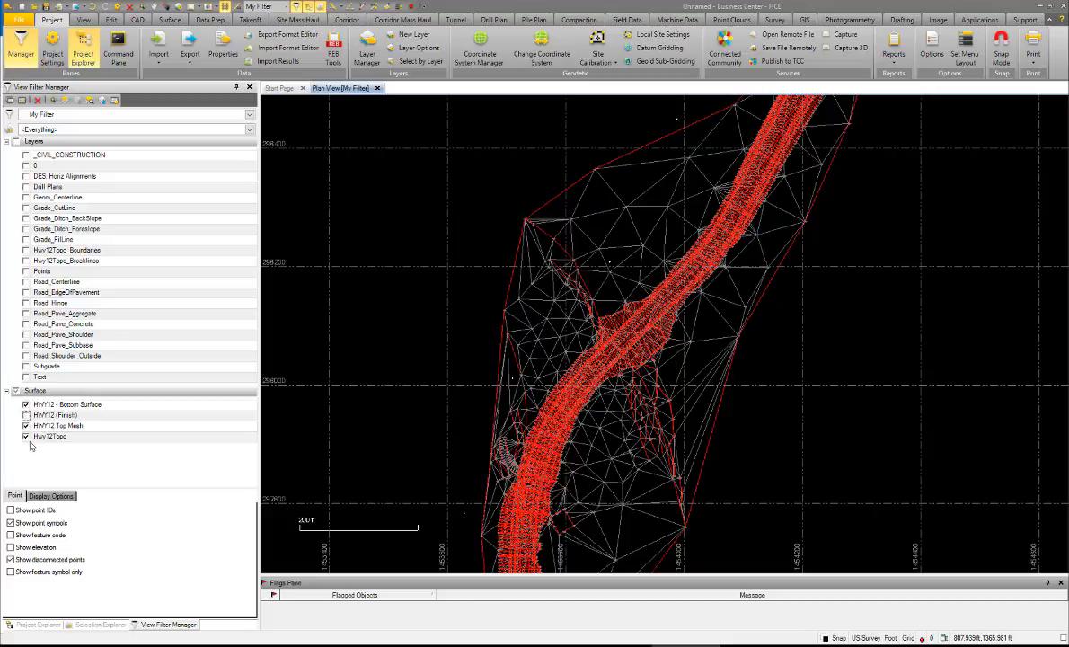
- Hide the Hwy12Topo and HWY12 (Finish) surfaces and show HWY12 - Bottom Surface
left_click(26, 436)
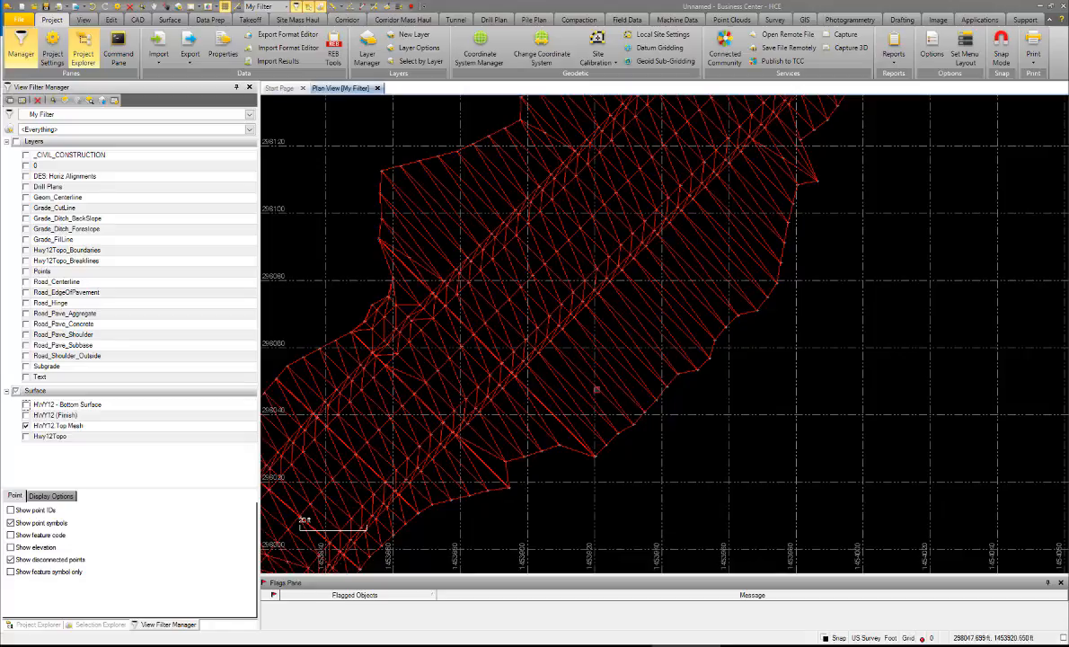
mouse_move(596, 404)
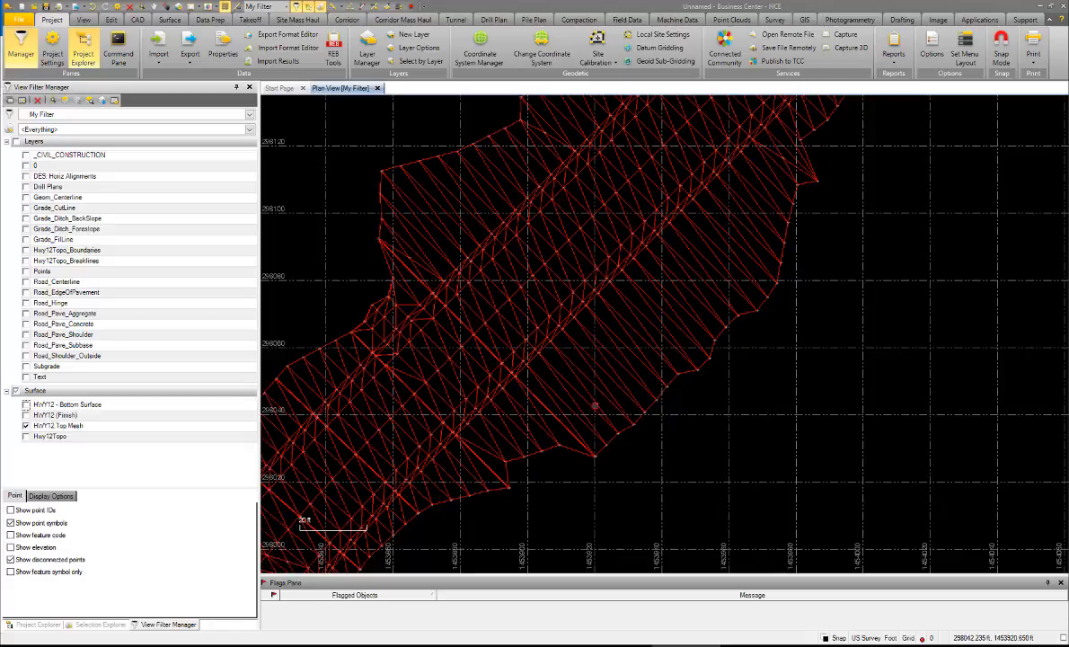
mouse_move(568, 375)
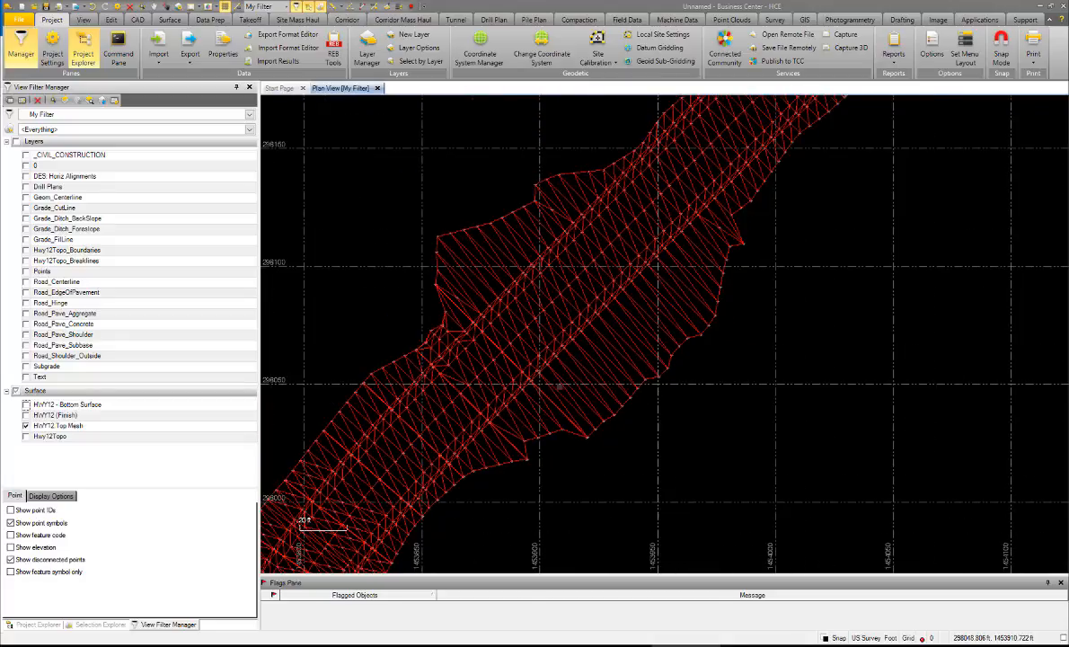
left_click(26, 415)
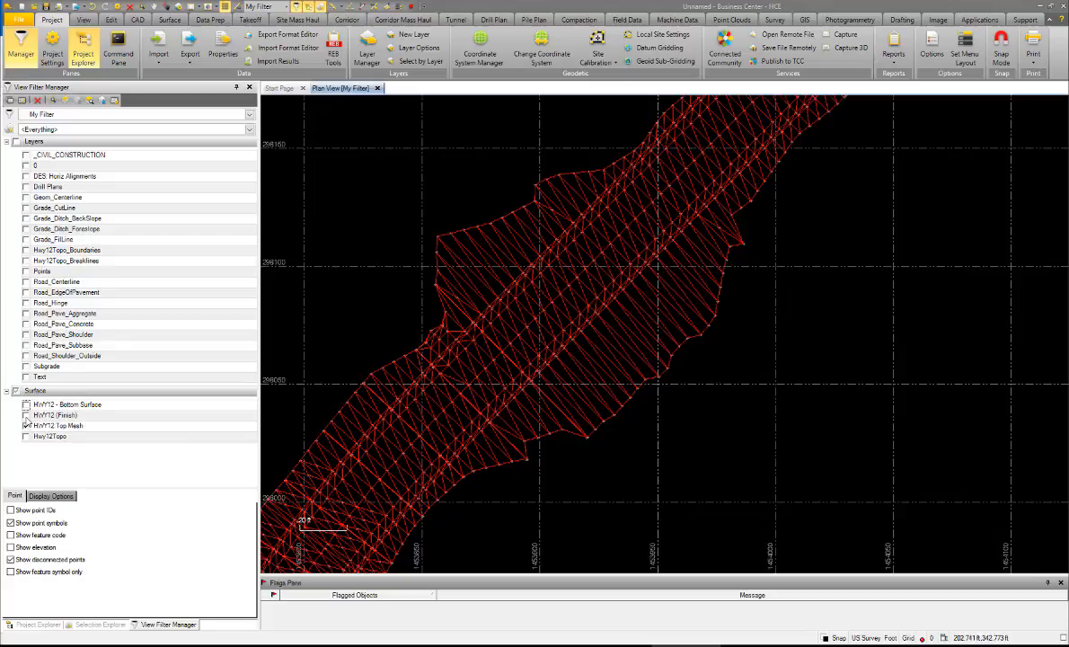
left_click(26, 414)
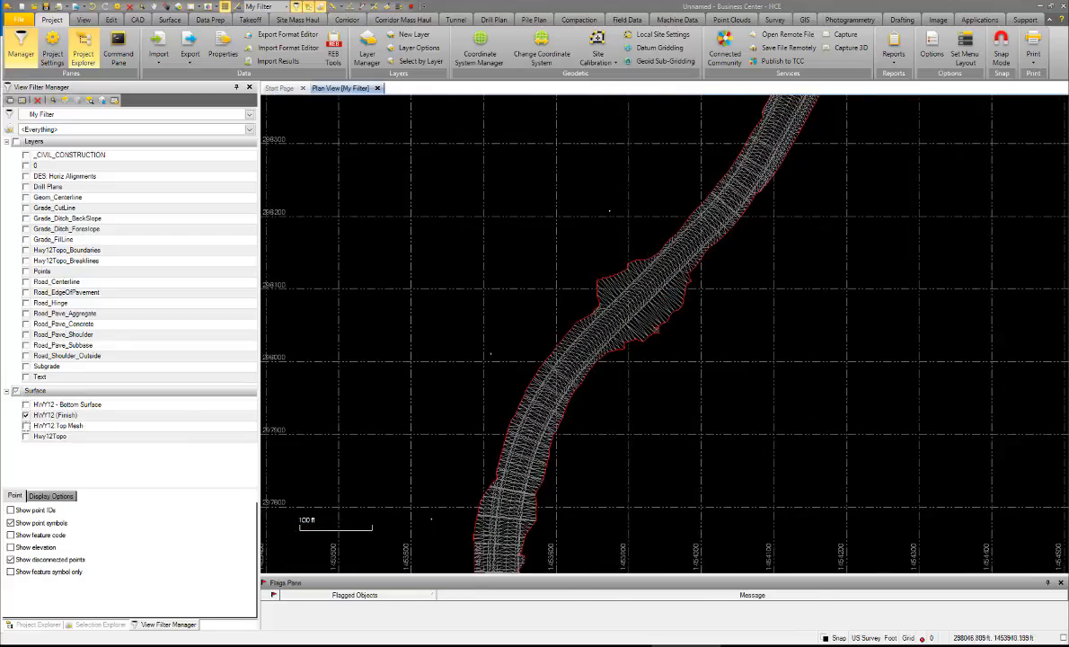
scroll("up", 3)
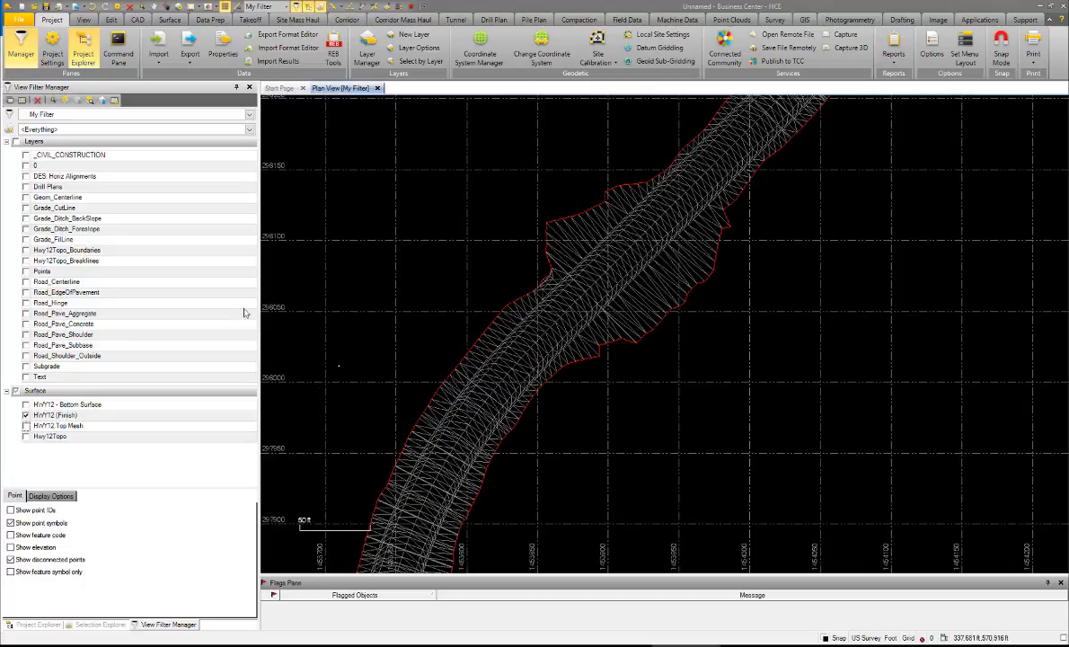
mouse_move(20, 47)
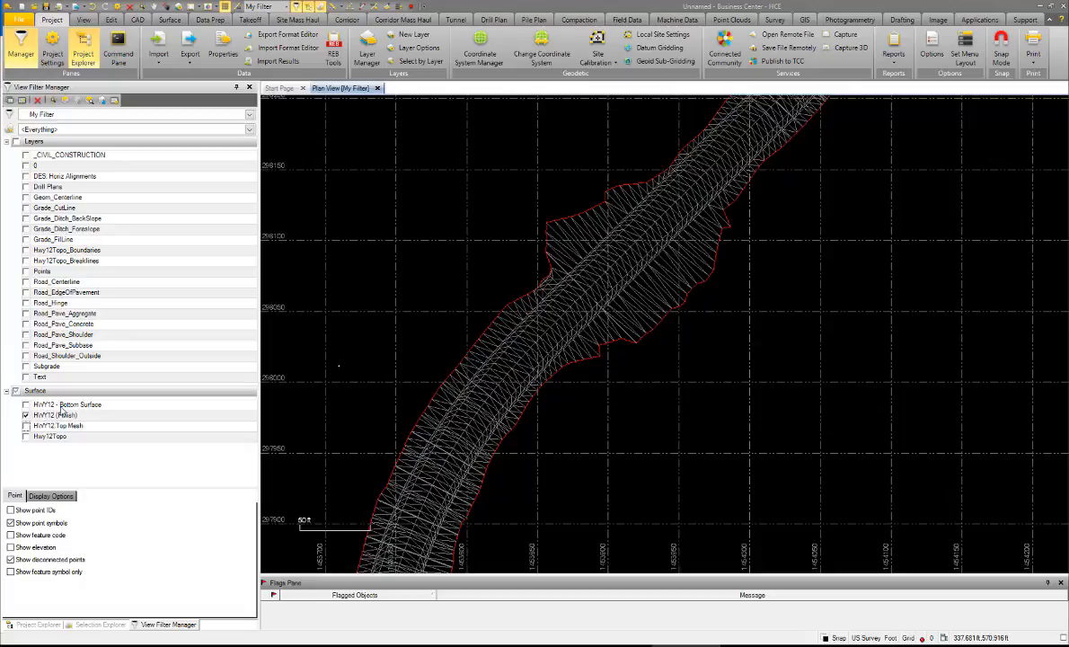
left_click(26, 414)
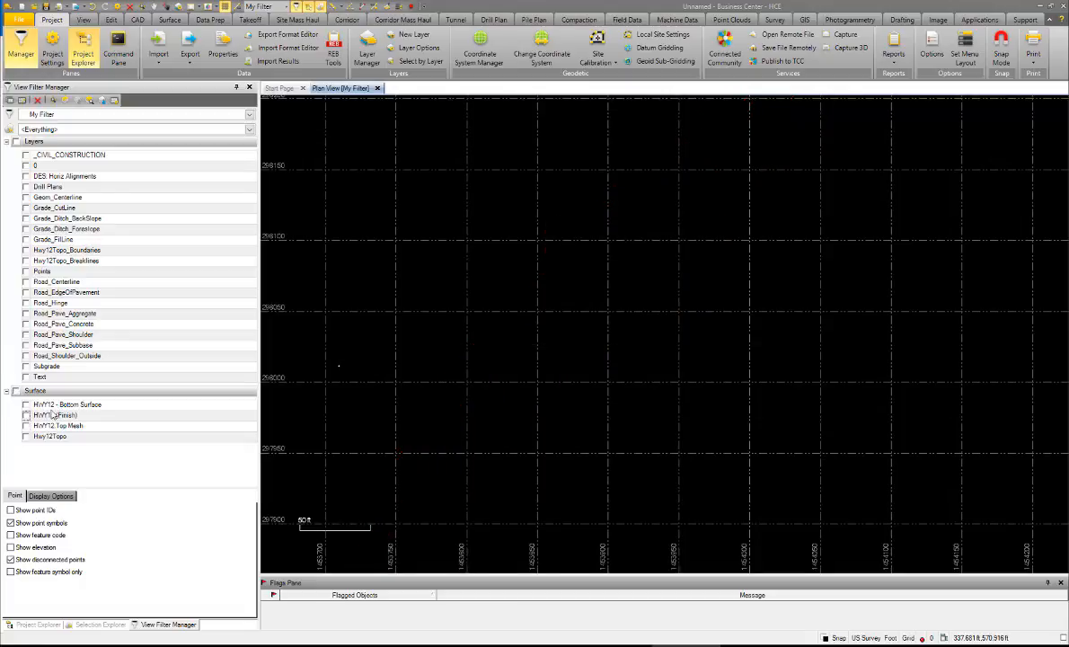
left_click(26, 403)
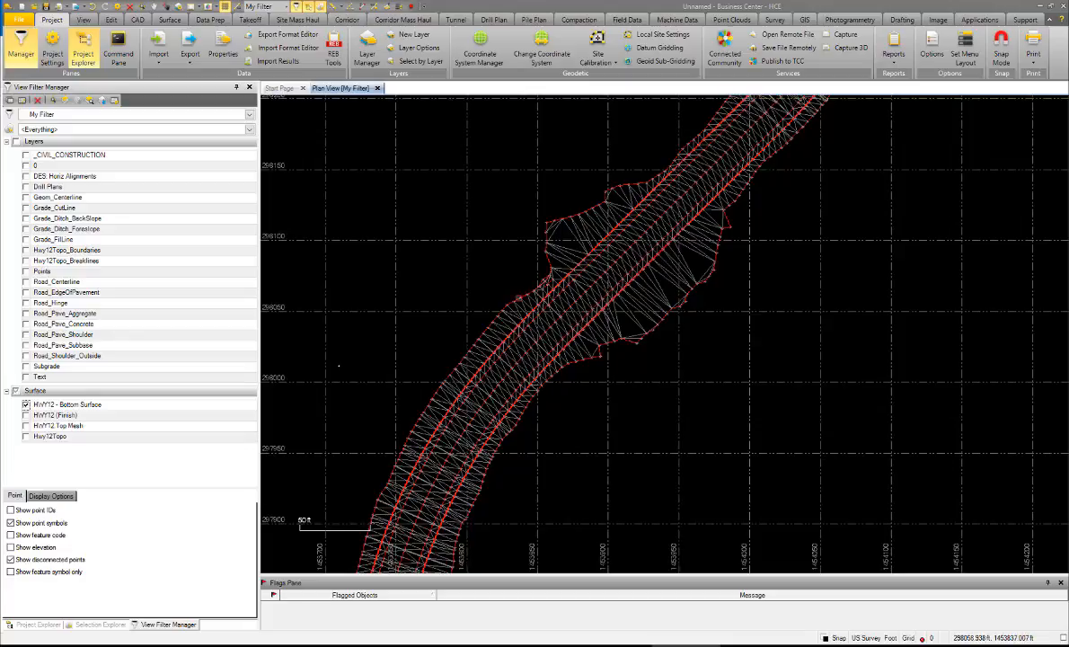
scroll("down", 3)
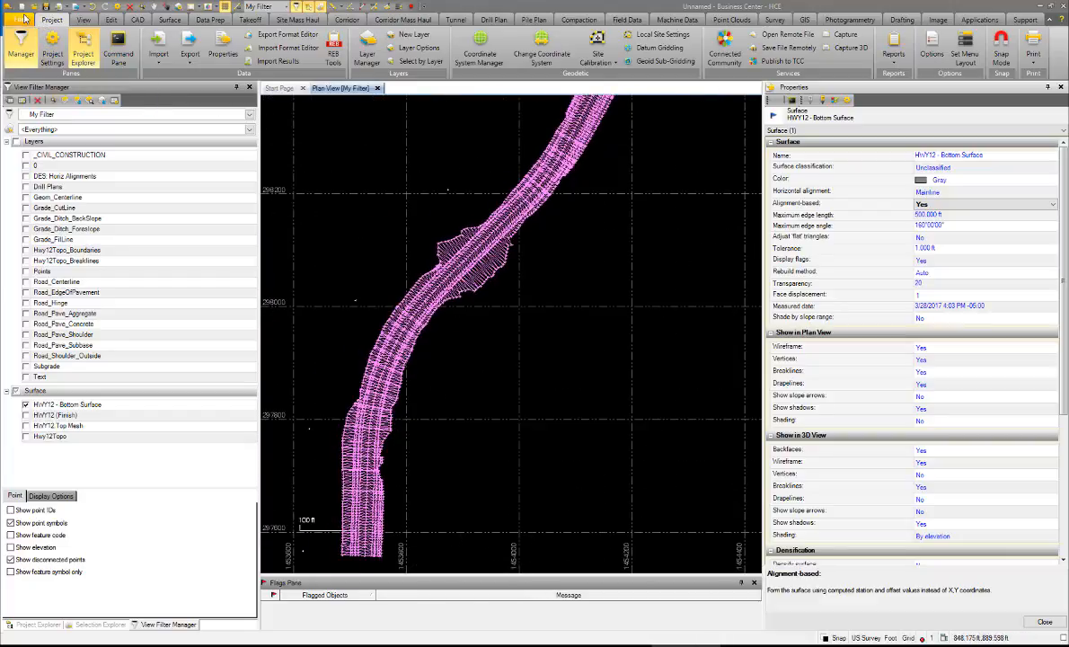
- Start a new US Survey Foot template project, discarding the old one without saving
left_click(19, 20)
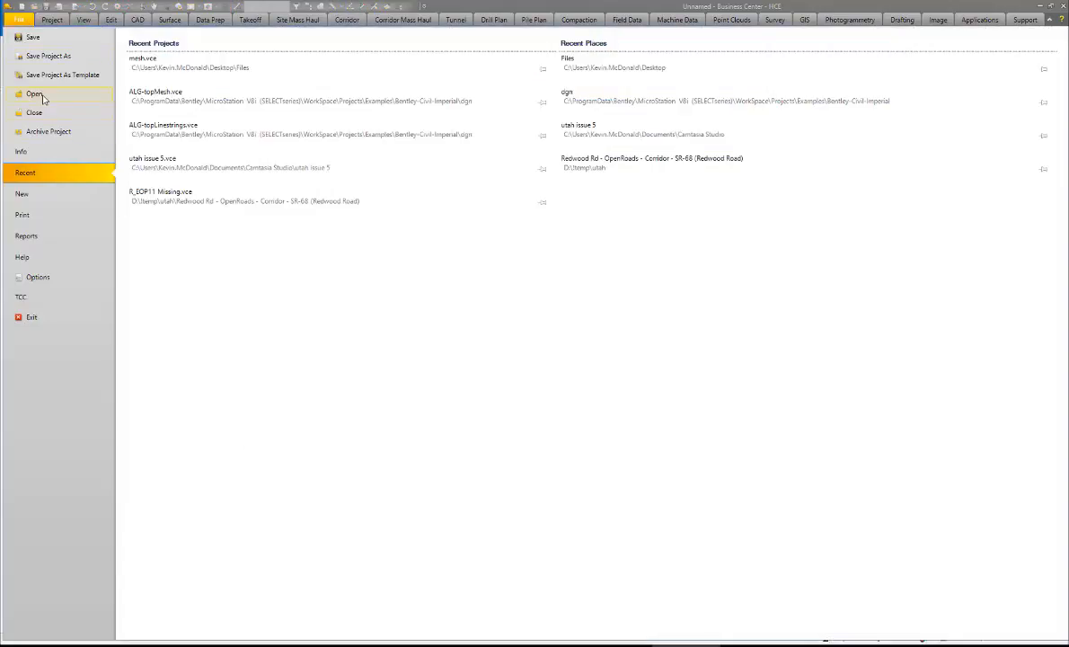
mouse_move(26, 171)
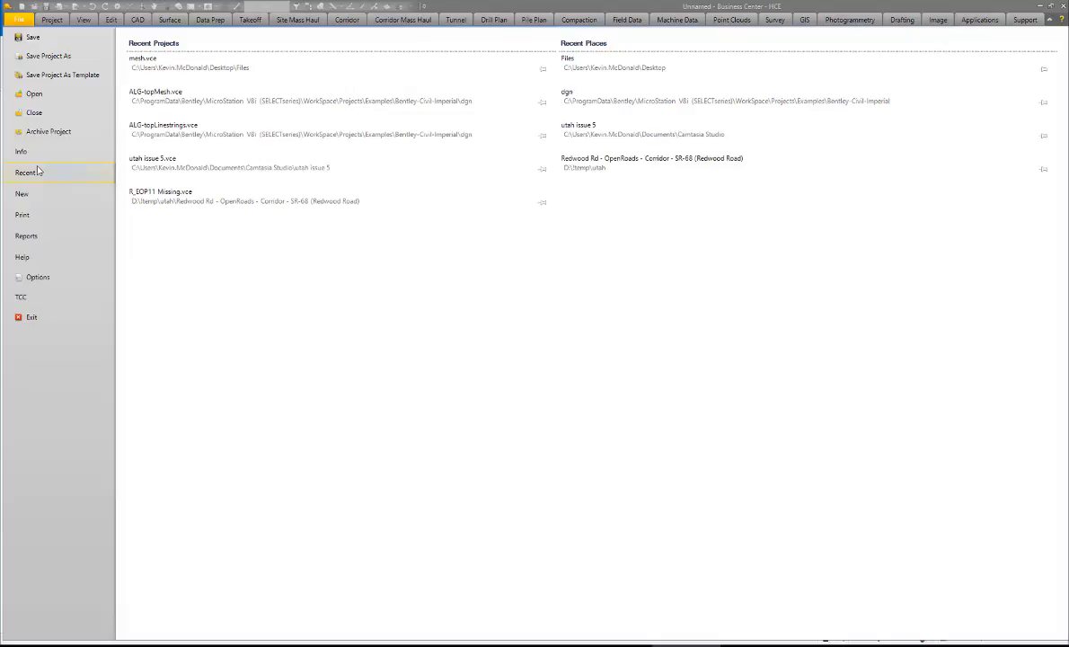
left_click(22, 193)
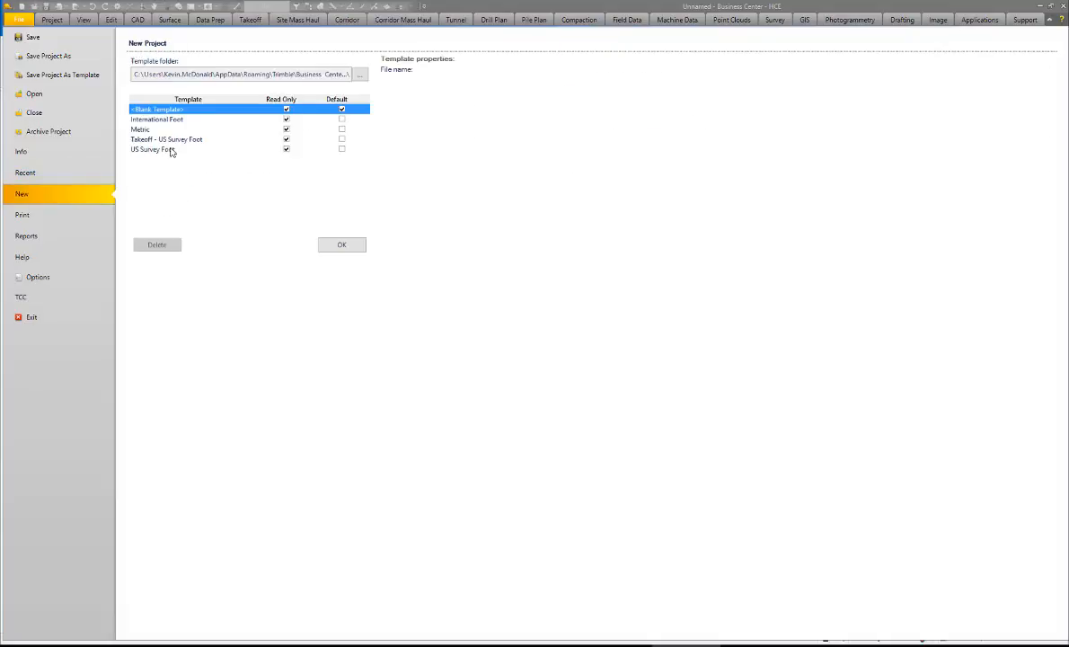
left_click(341, 244)
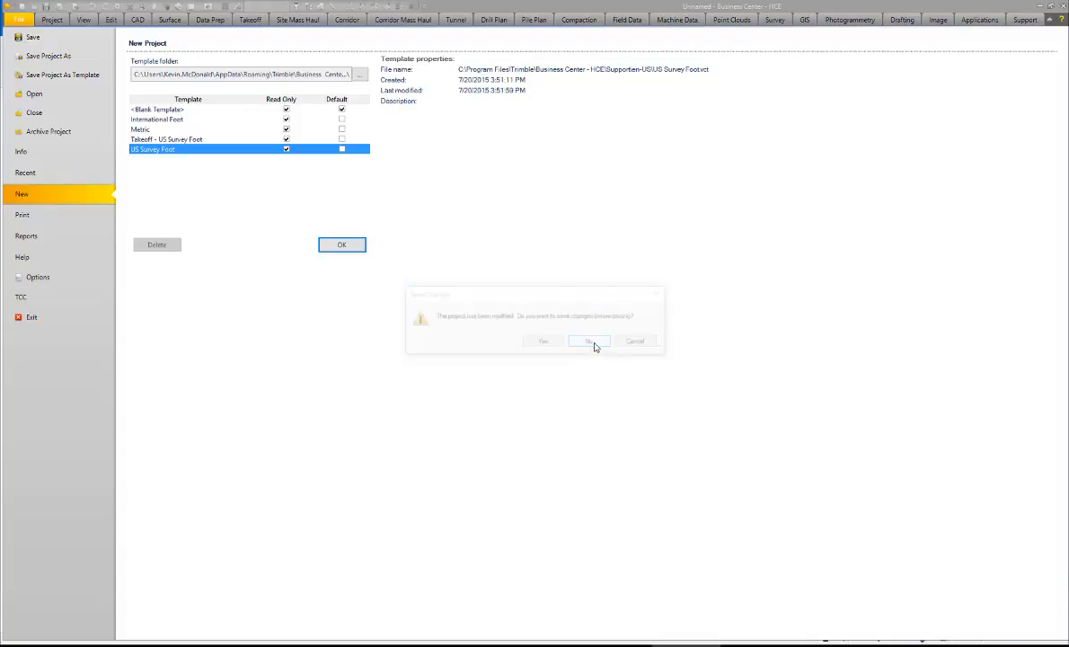
left_click(589, 341)
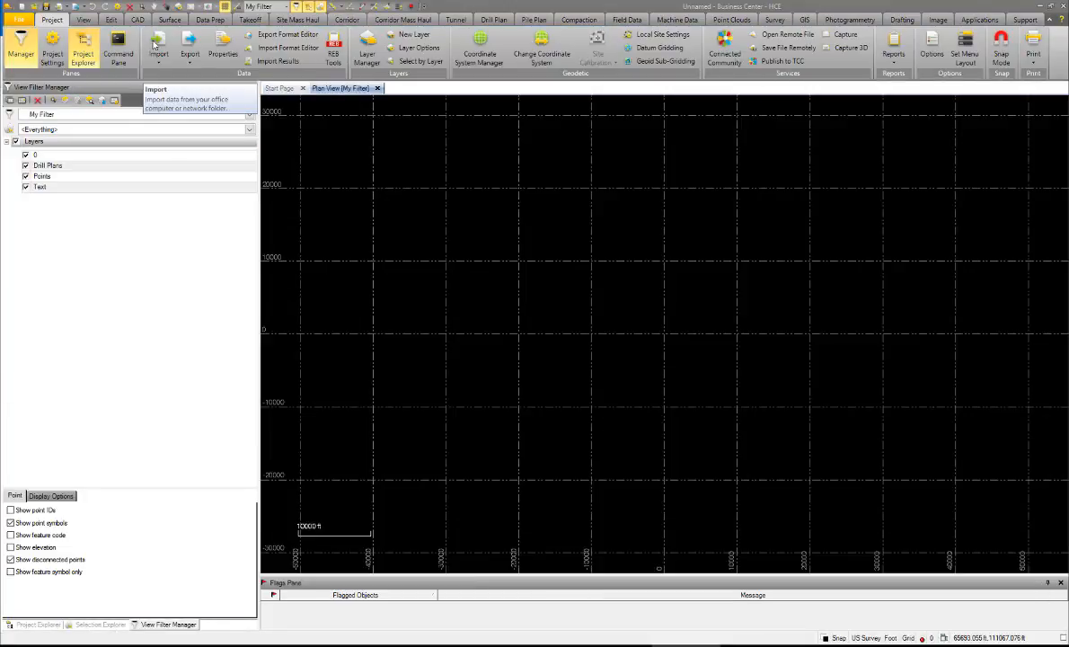
- Import IRD.icm.dgn into the new project, building the top surface from linestrings
left_click(158, 47)
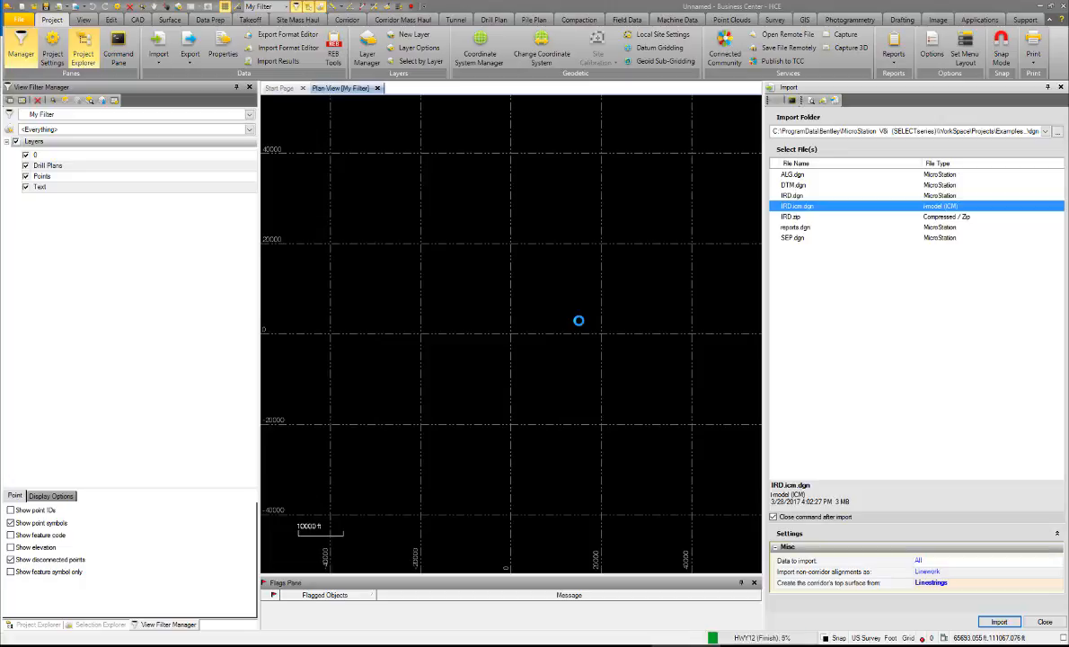
left_click(998, 622)
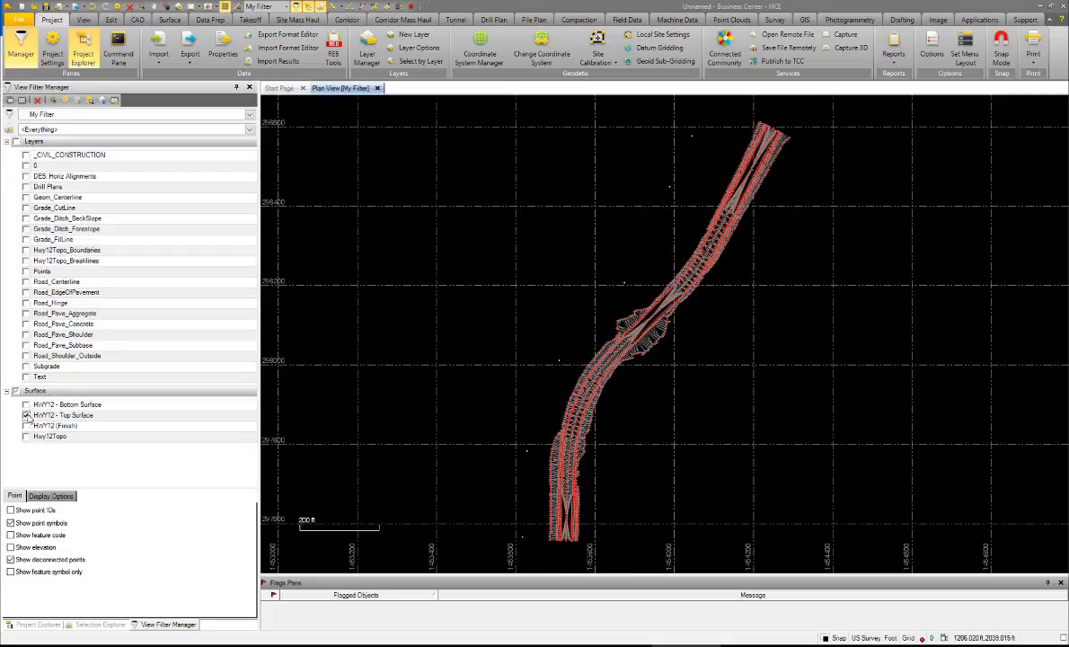
- Zoom in on the HWY12 - Top Surface triangulation in plan view
scroll("up", 3)
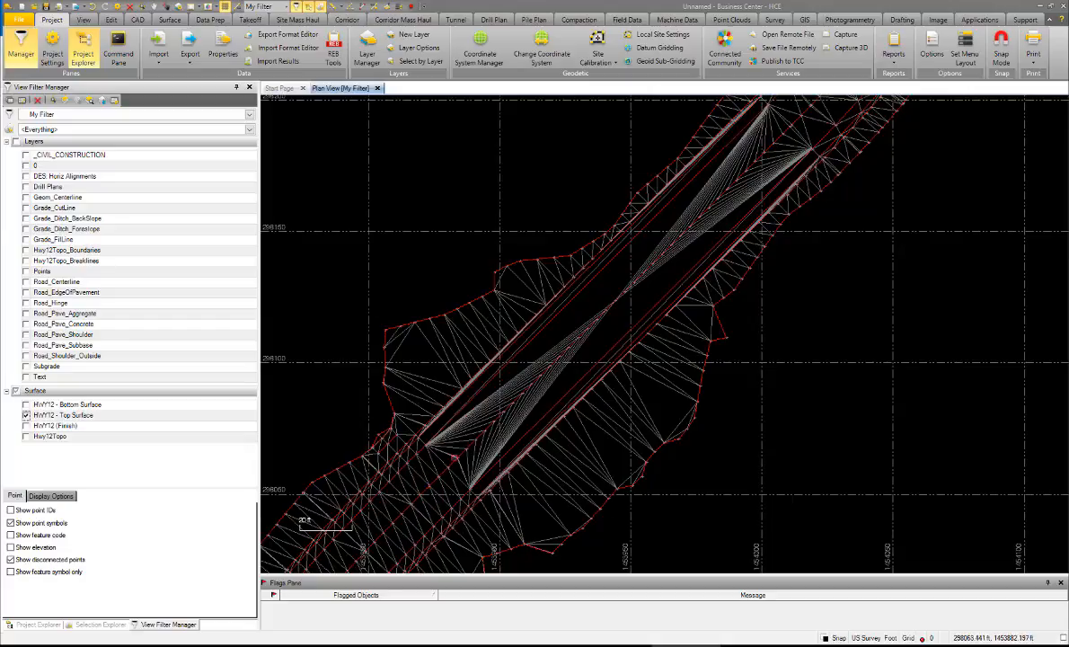
mouse_move(608, 280)
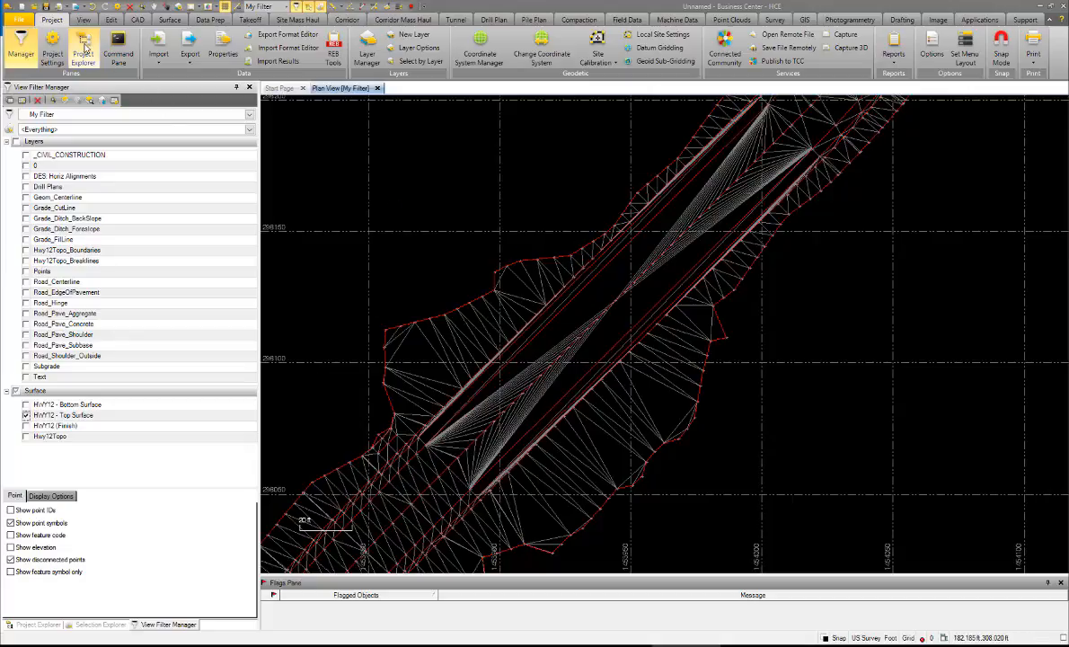
mouse_move(52, 46)
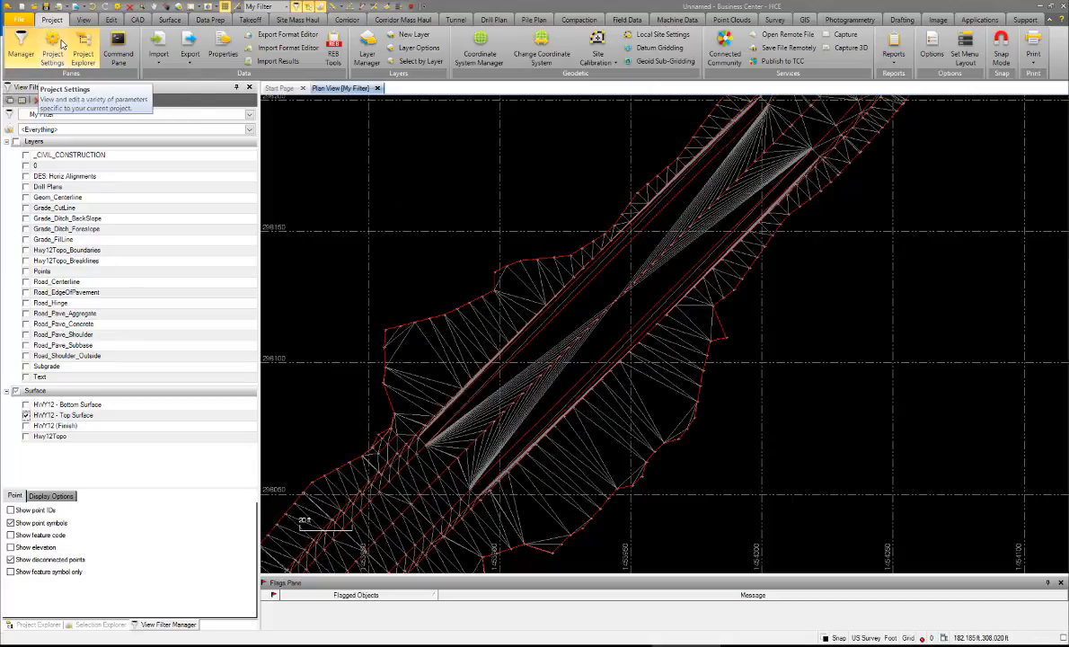
- Change the corridor top surface computation option under Project Settings > Computations > Corridor
left_click(51, 45)
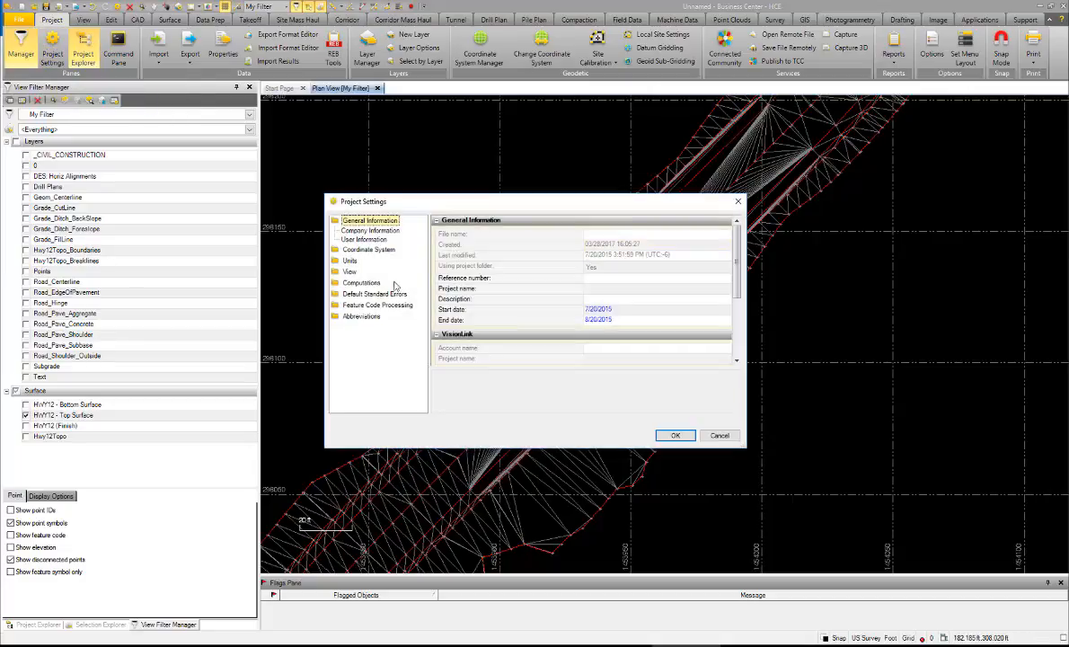
mouse_move(388, 288)
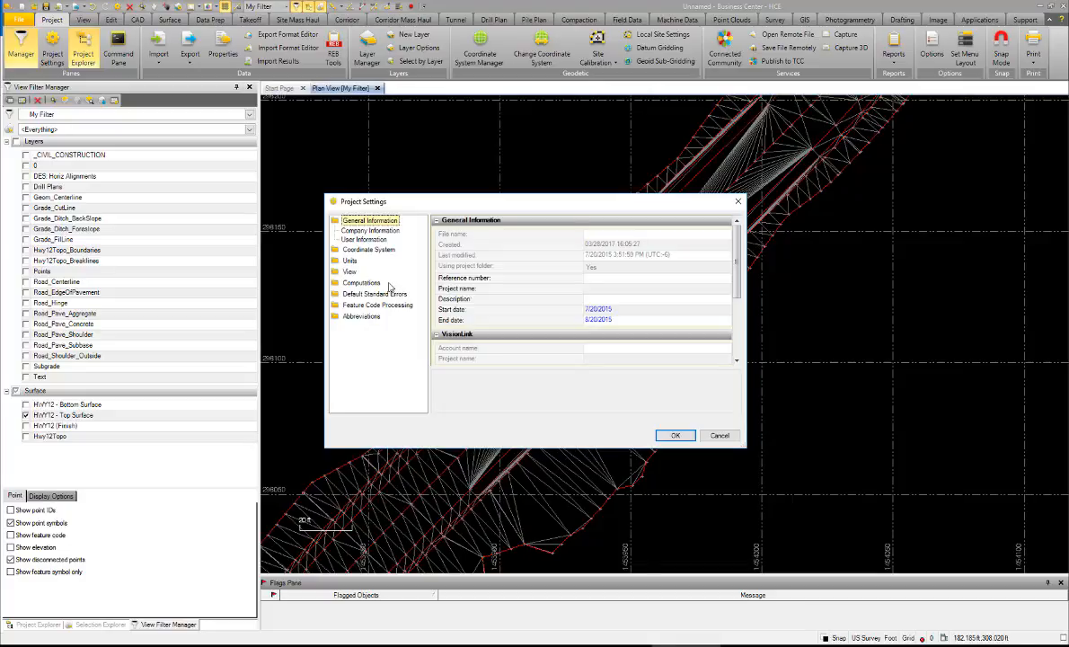
left_click(361, 282)
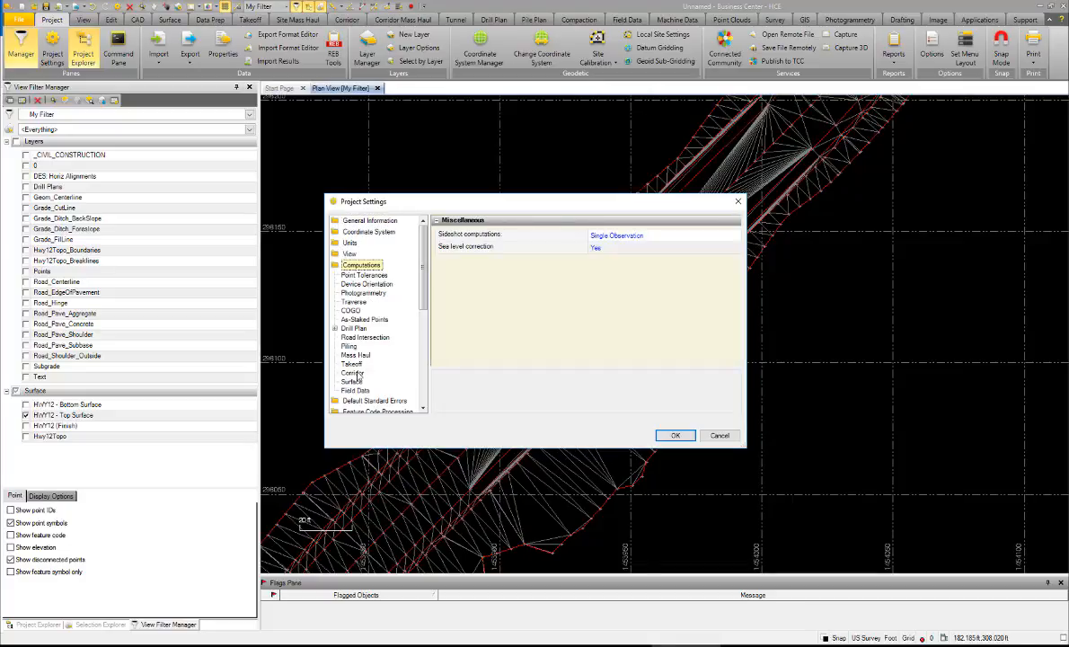
left_click(351, 381)
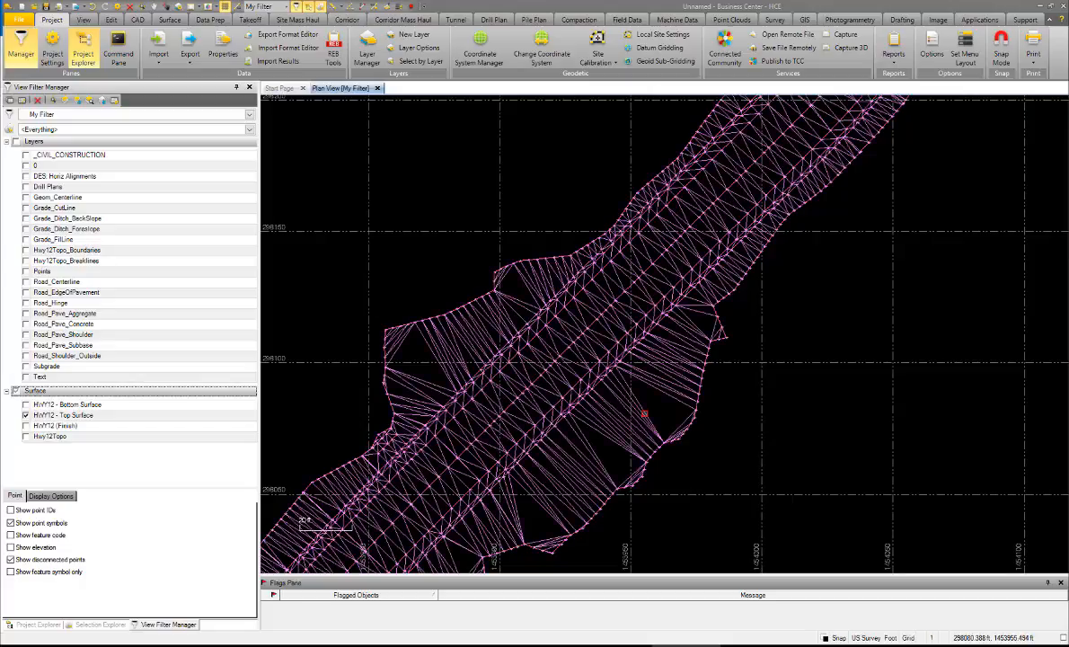
- Set HWY12 - Top Surface's Alignment-based property to Yes
right_click(645, 413)
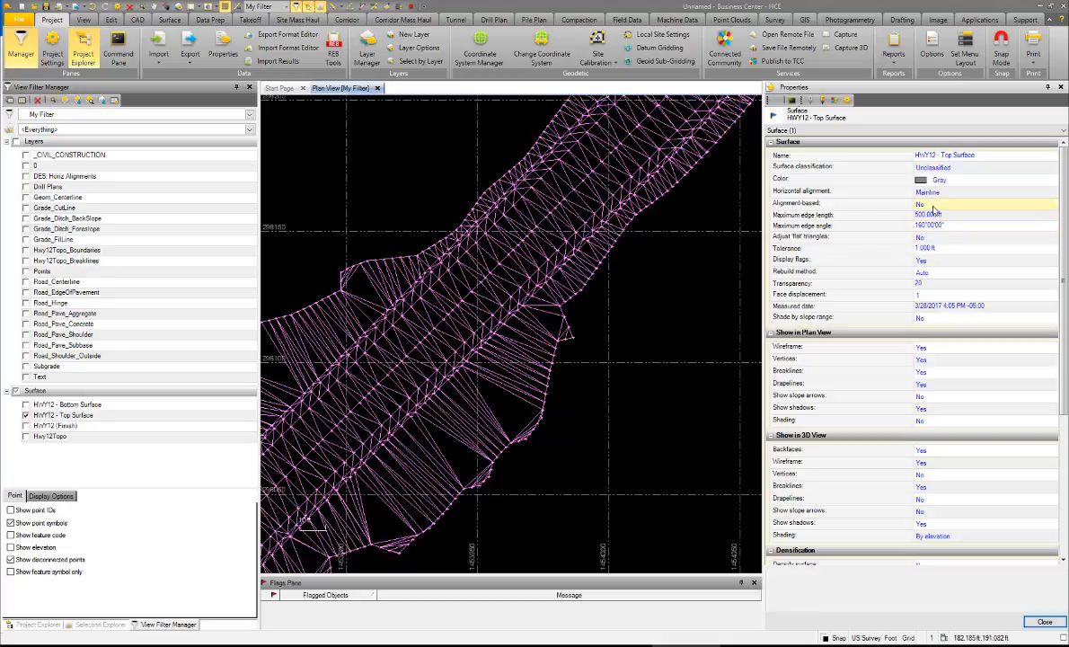
left_click(983, 203)
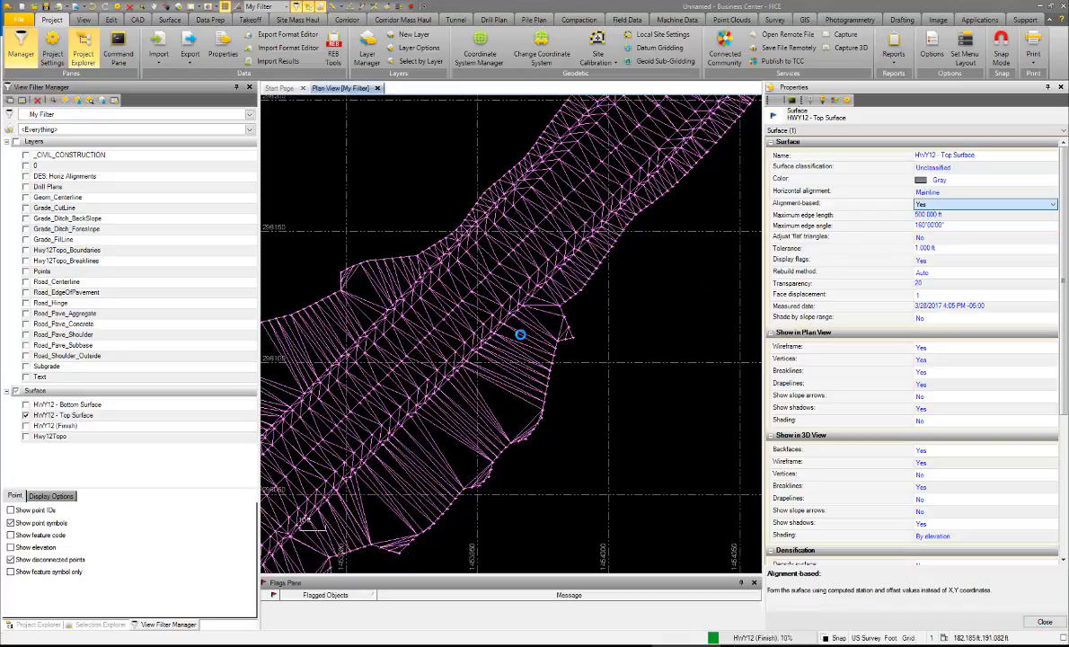